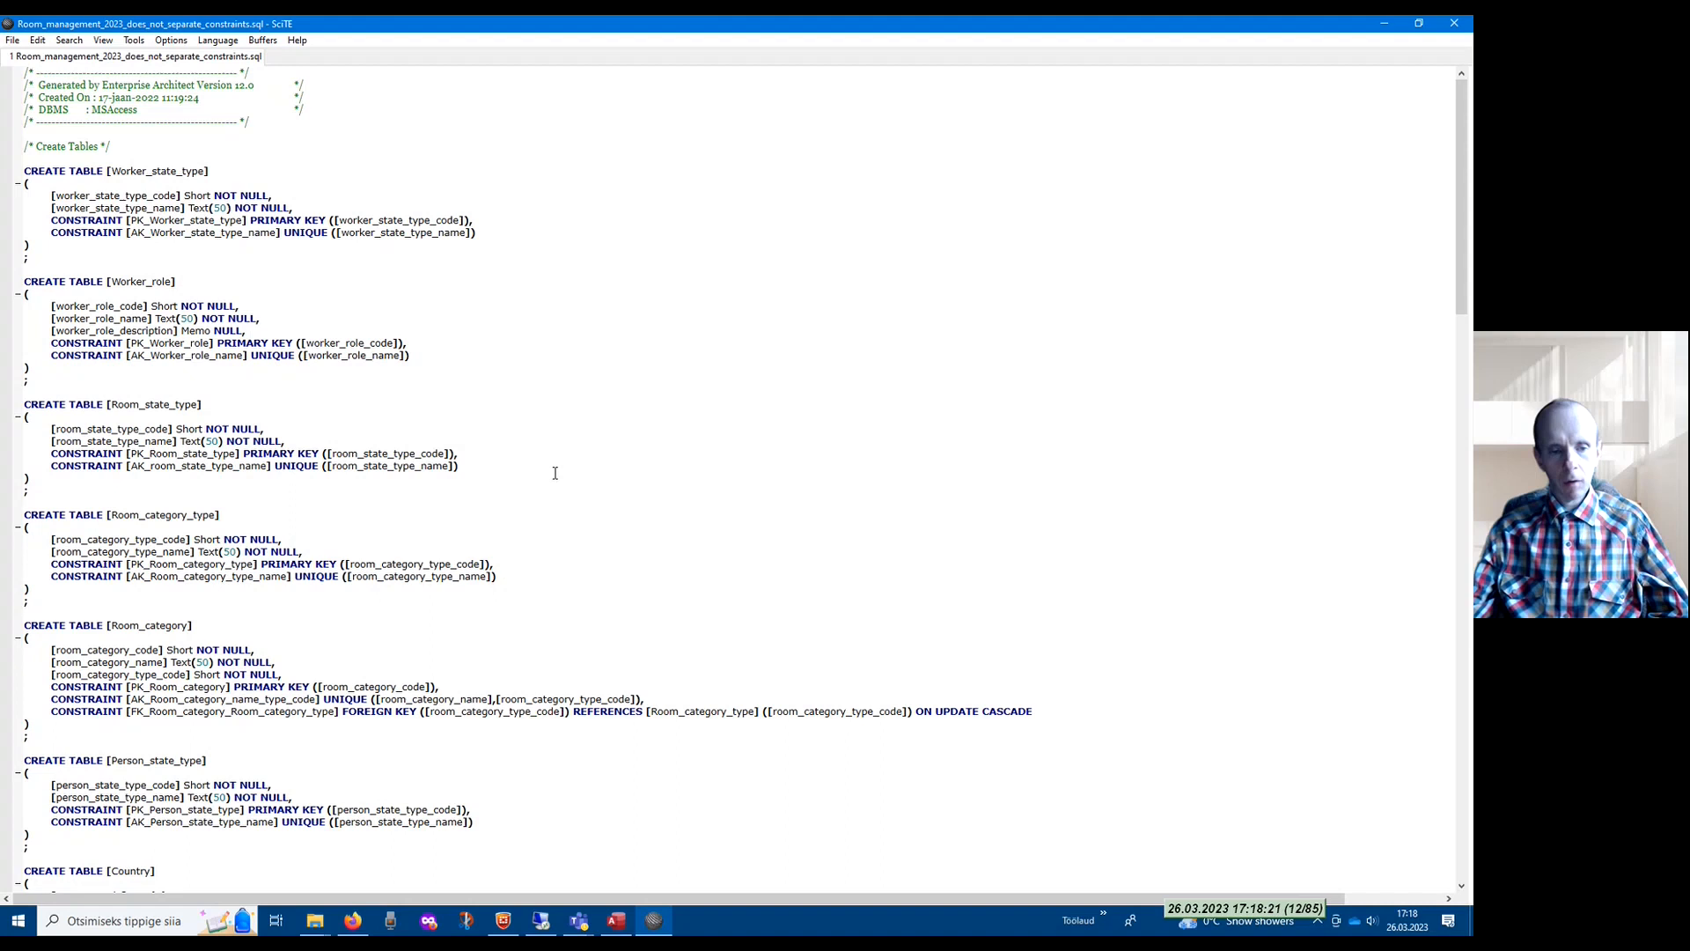
Scroll through the Executing_SQL_script form in DB_template.accdb
{"action": "scroll", "scroll_direction": "down", "scroll_amount": 3}
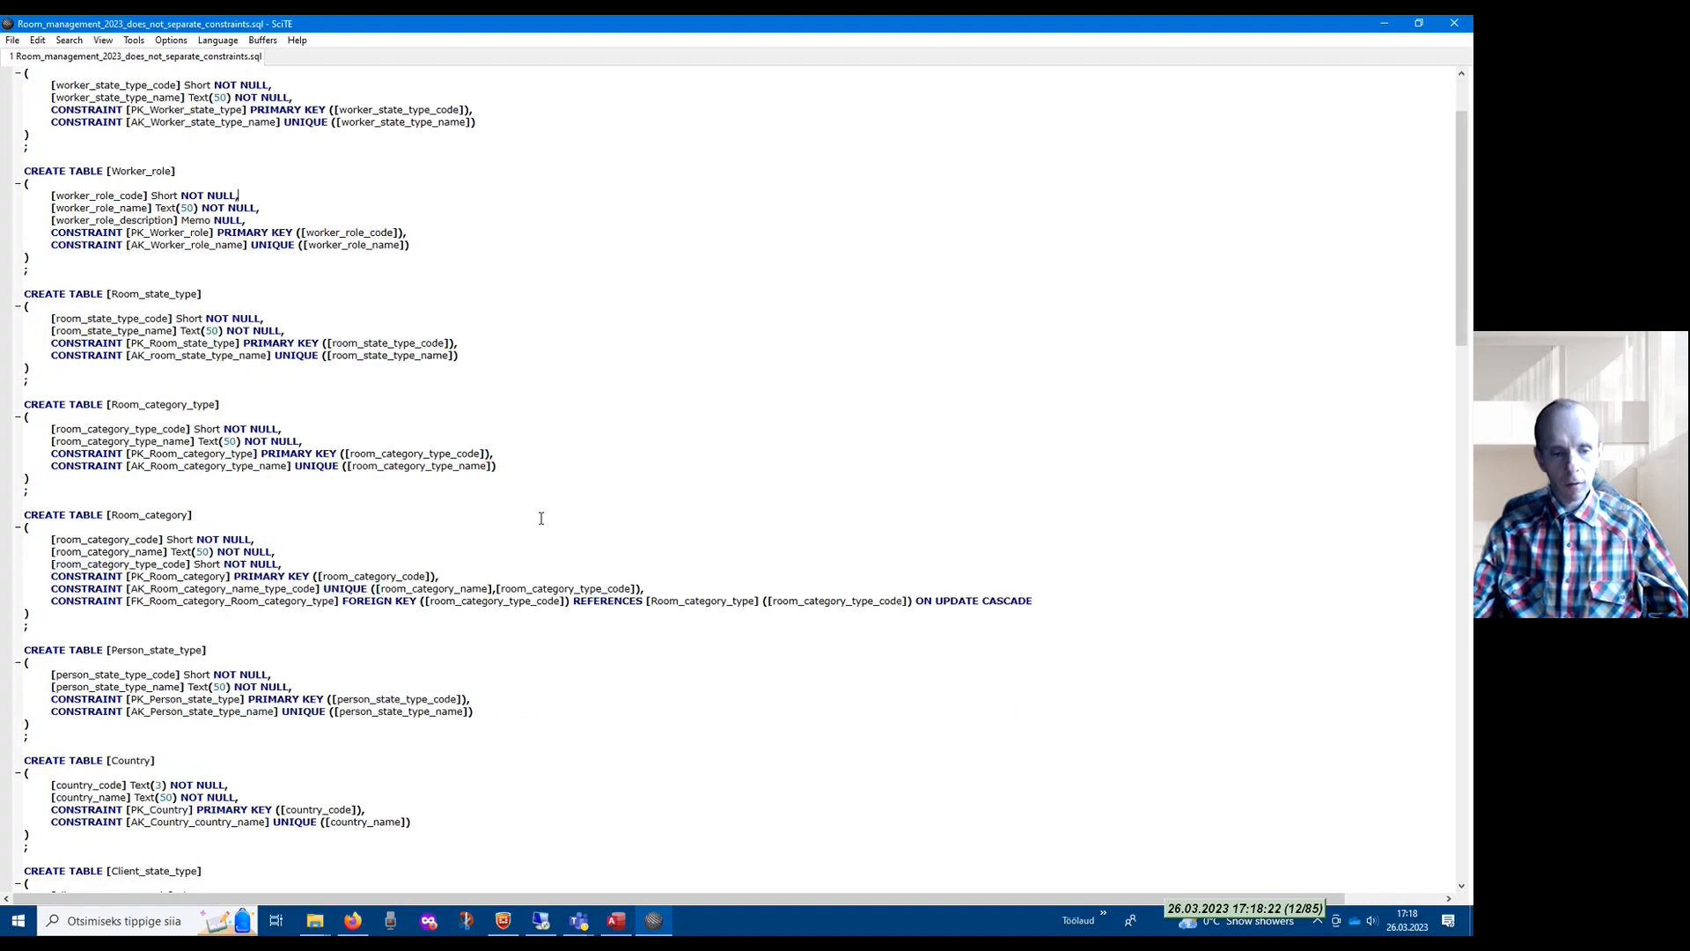
{"action": "scroll", "scroll_direction": "down", "scroll_amount": 3}
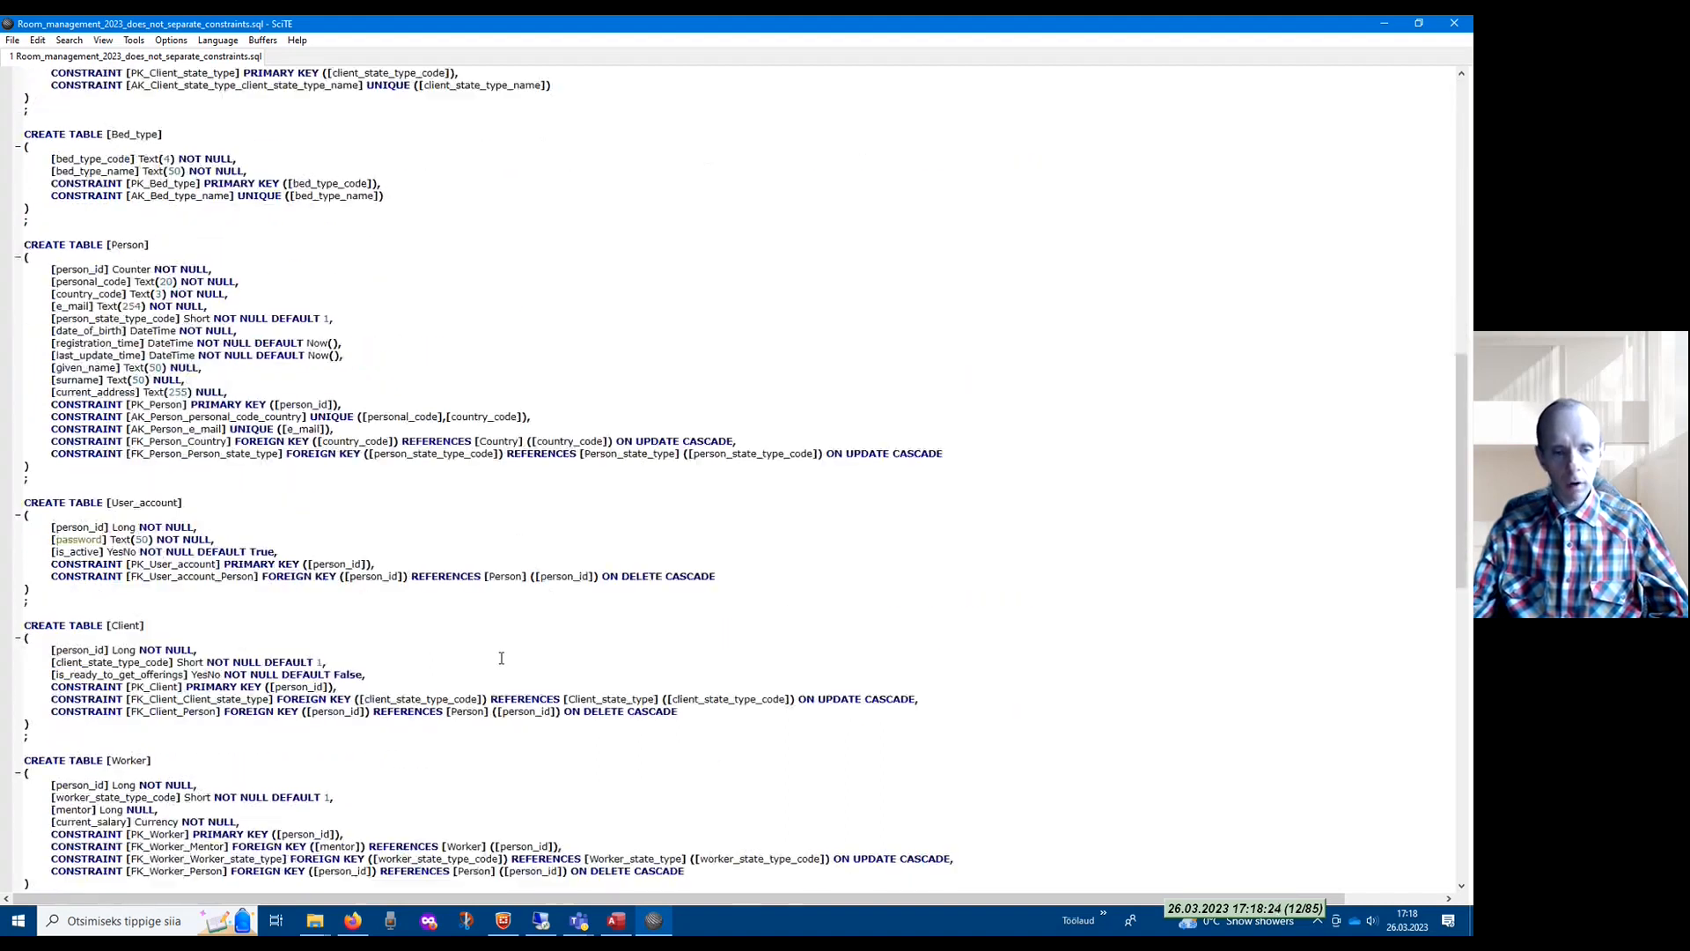
{"action": "scroll", "scroll_direction": "up", "scroll_amount": 3}
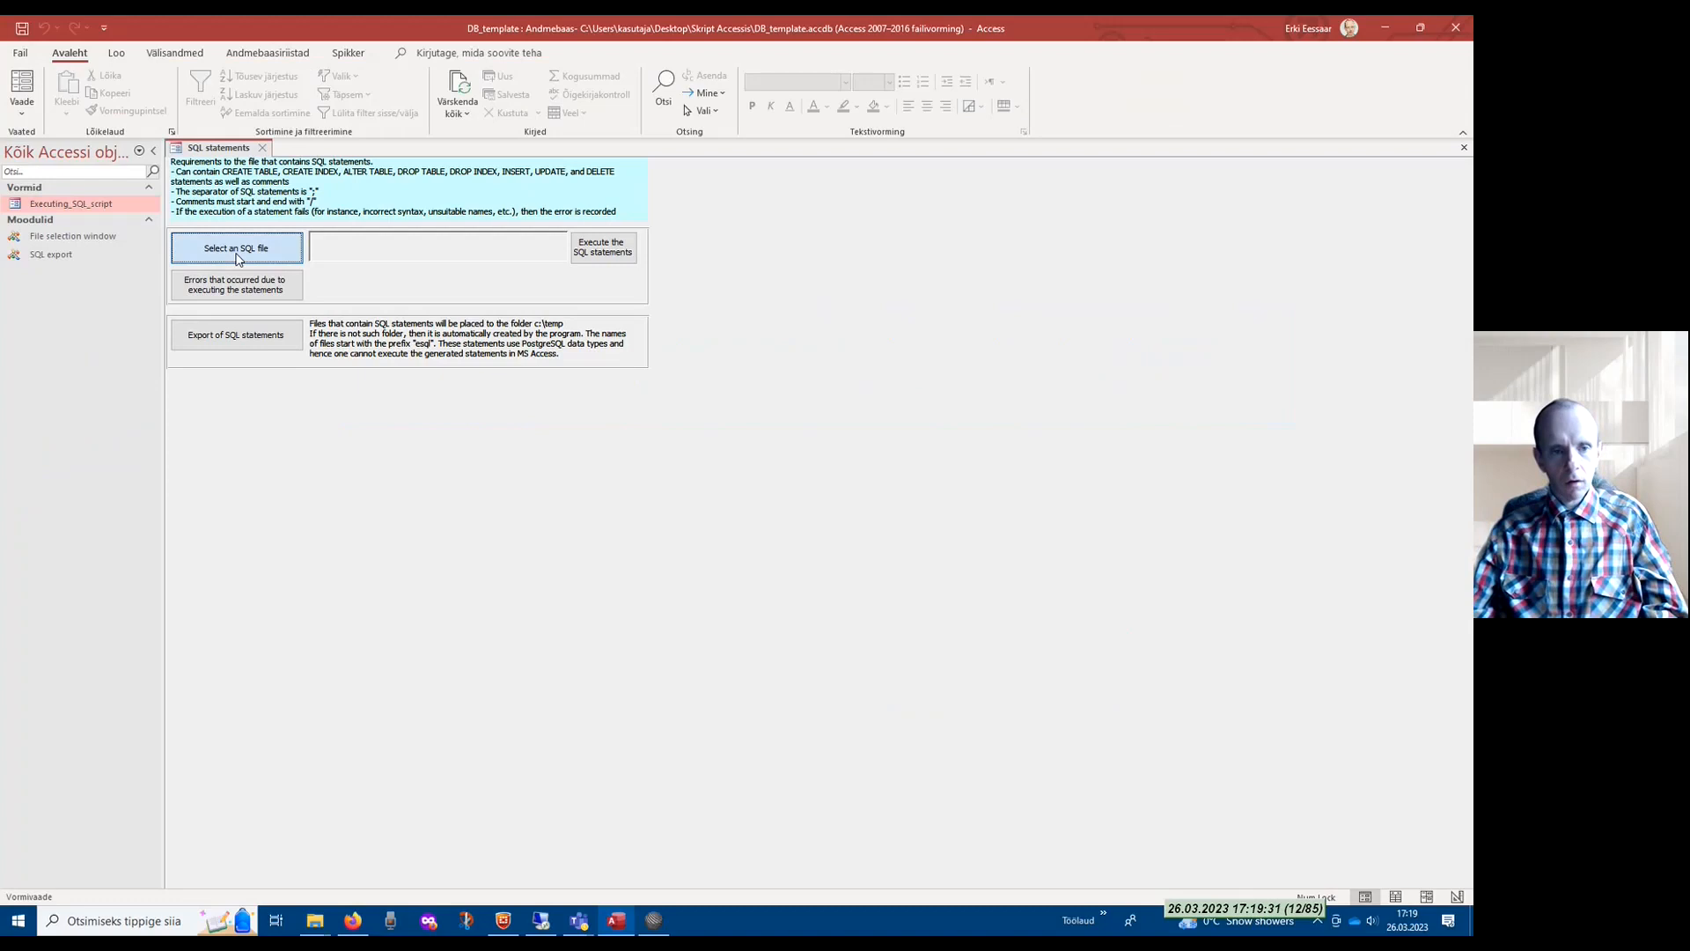
Pick the Room_management .sql file from Desktop > Skript Accessis as the script to run
{"action": "left_click", "coordinate": [236, 247]}
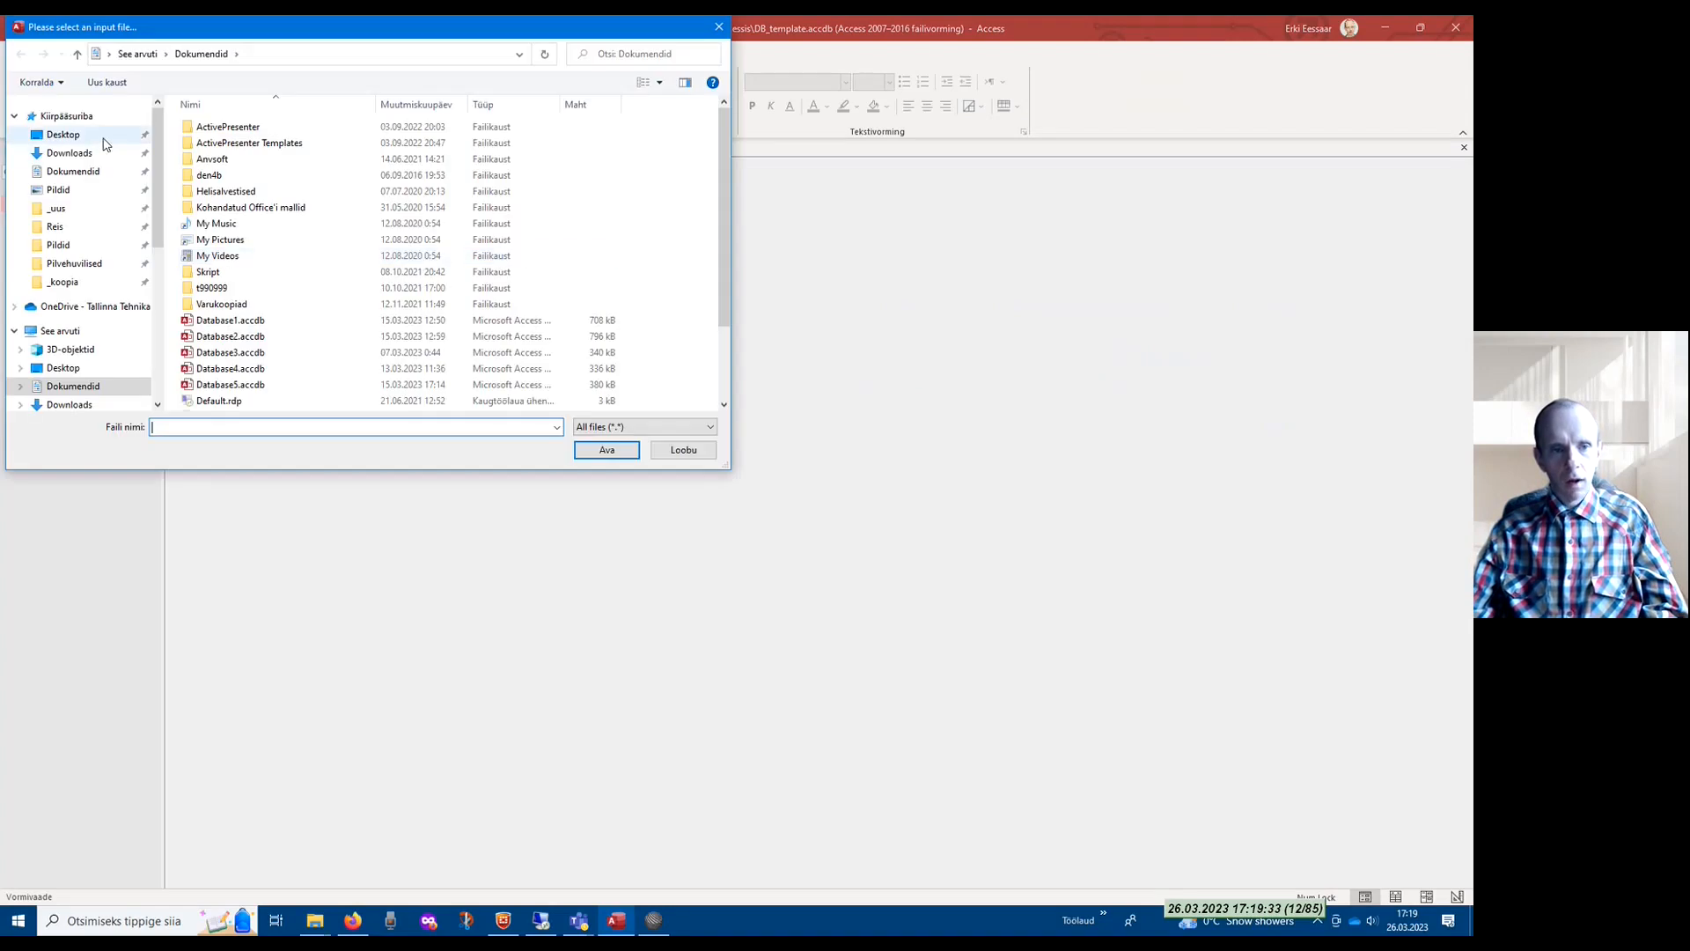
{"action": "left_click", "coordinate": [61, 133]}
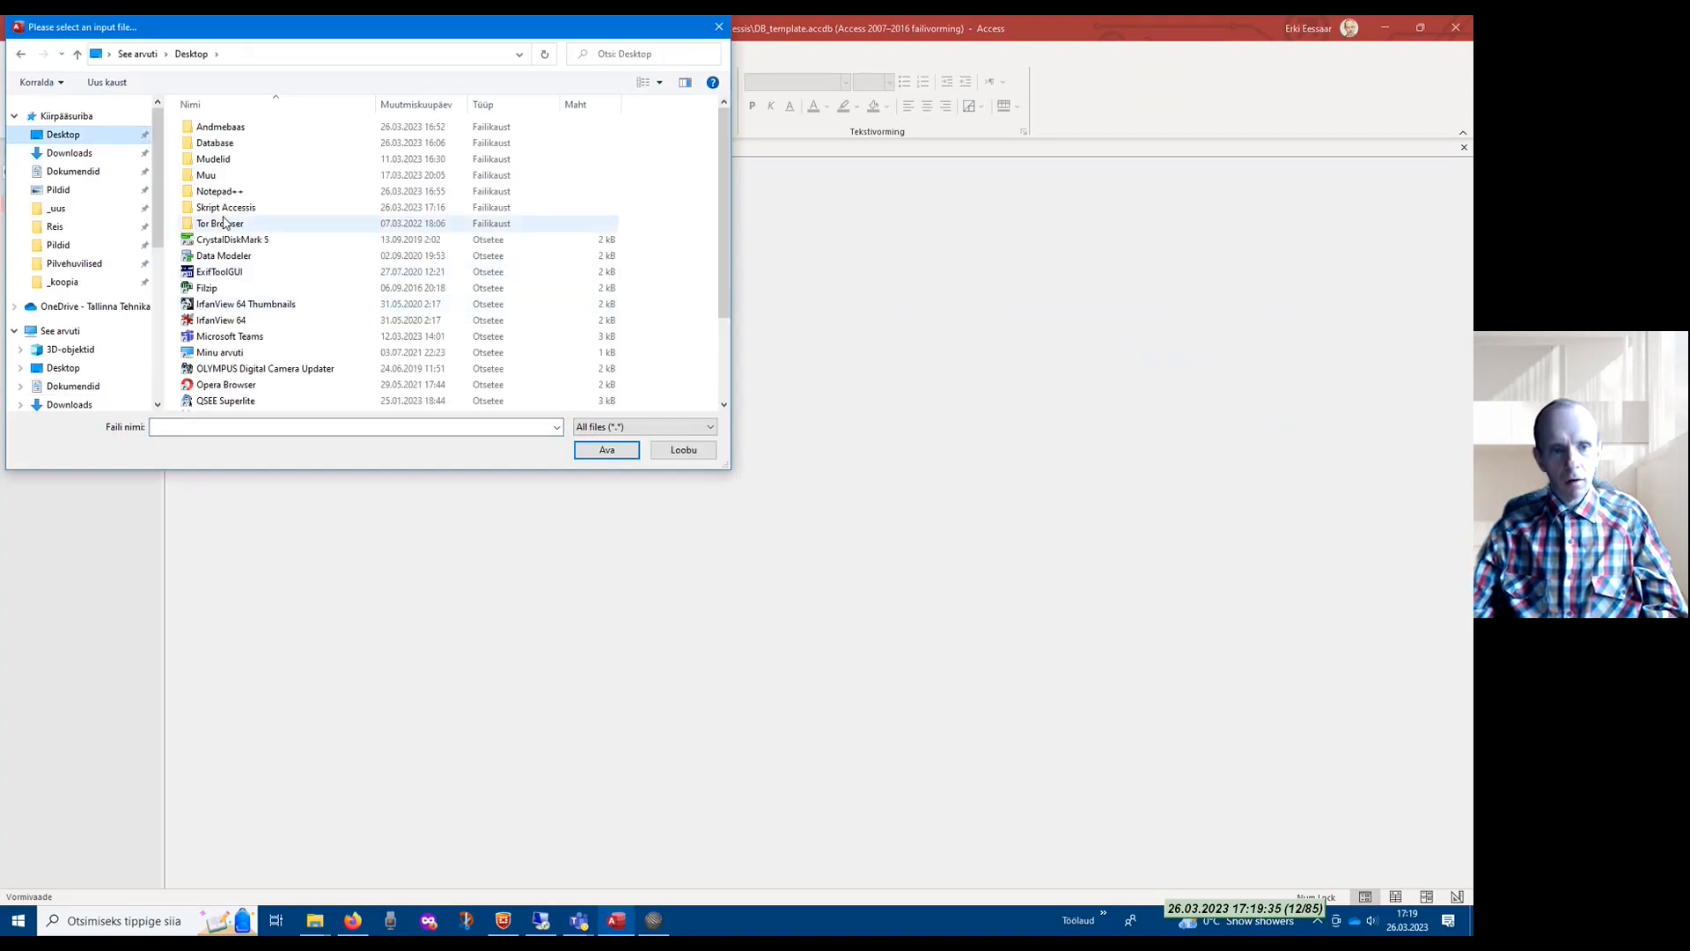
{"action": "double_click", "coordinate": [223, 206]}
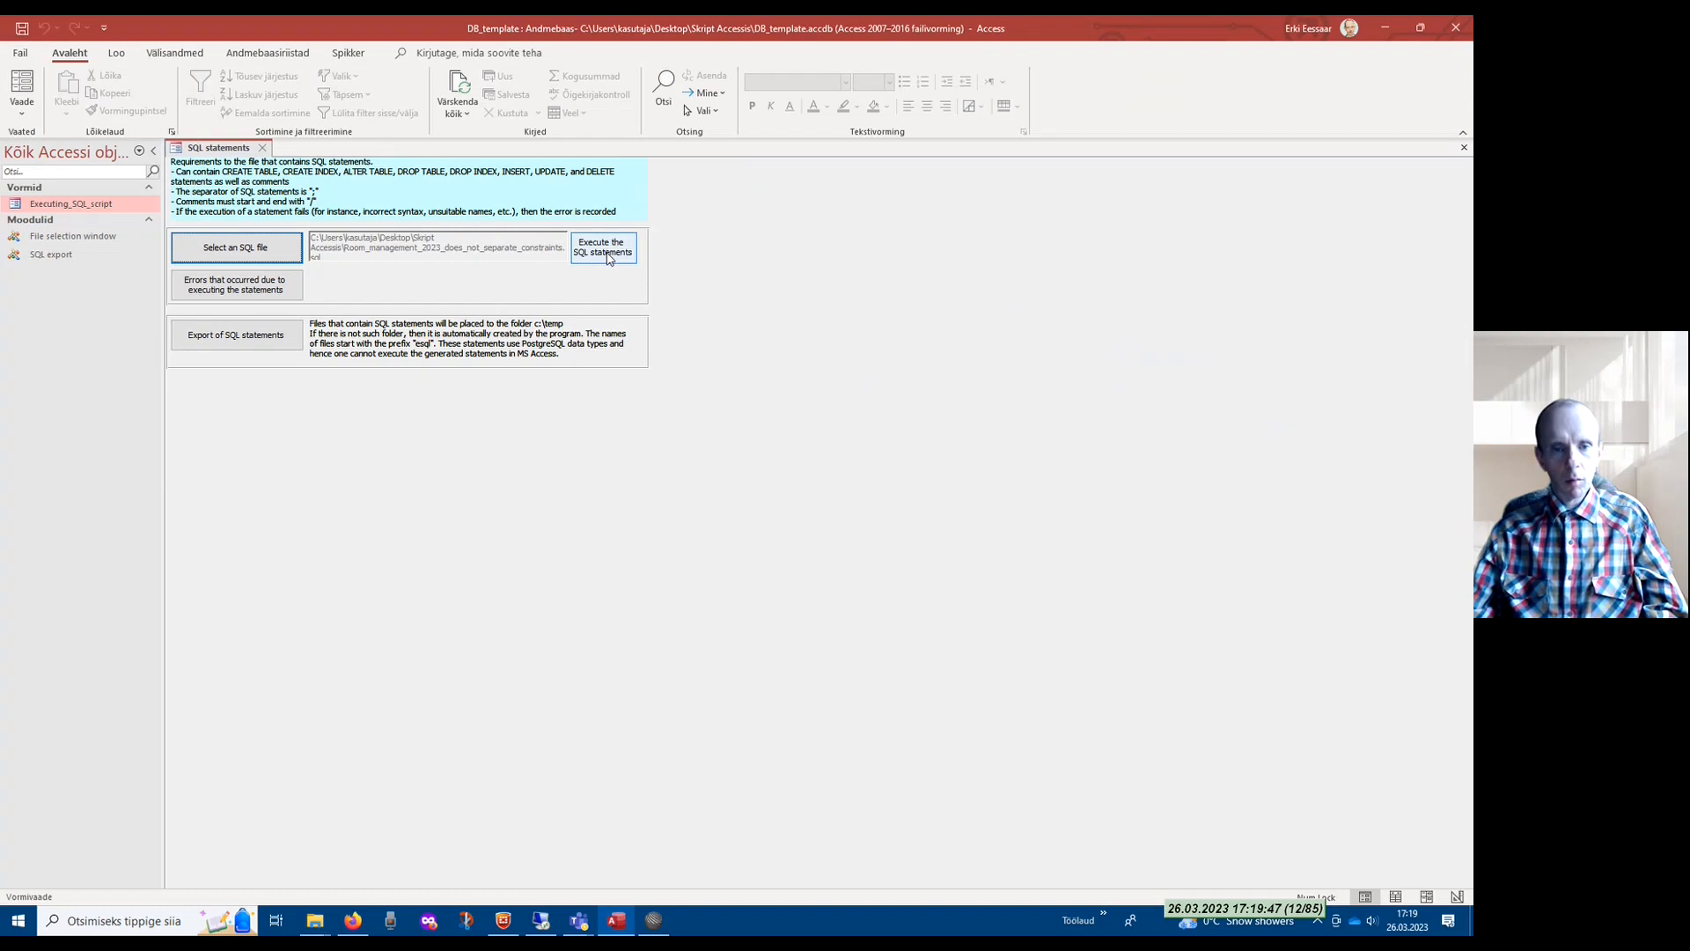
Execute the SQL statements and confirm the completion message
{"action": "left_click", "coordinate": [603, 247]}
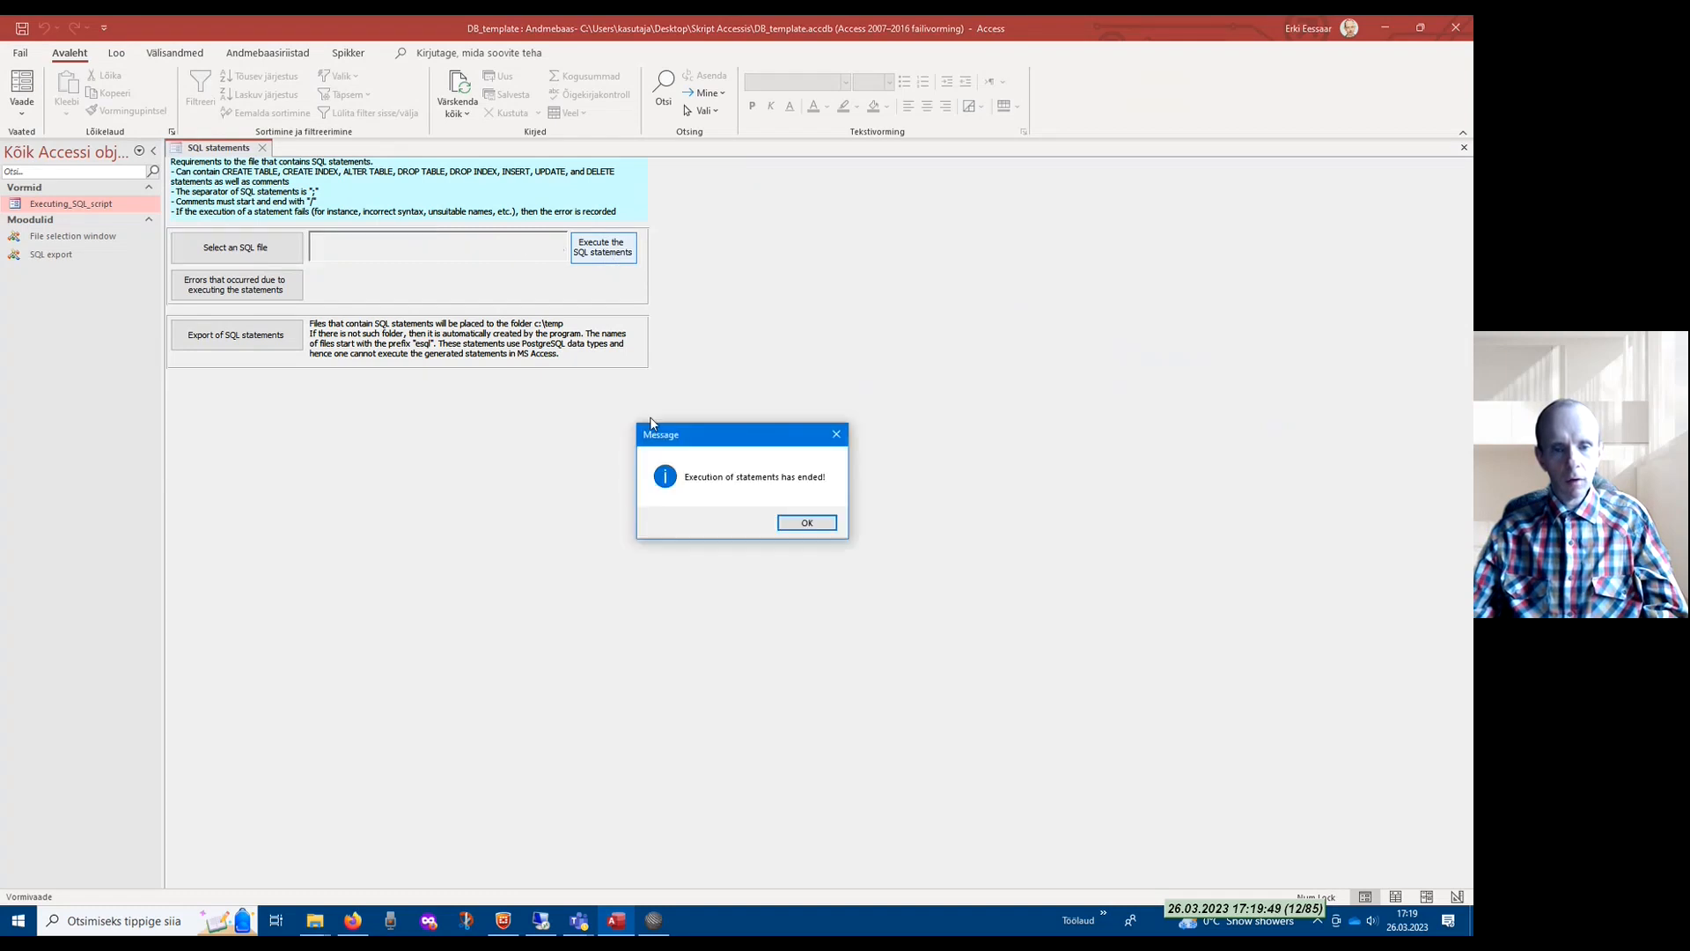
{"action": "left_click", "coordinate": [806, 522]}
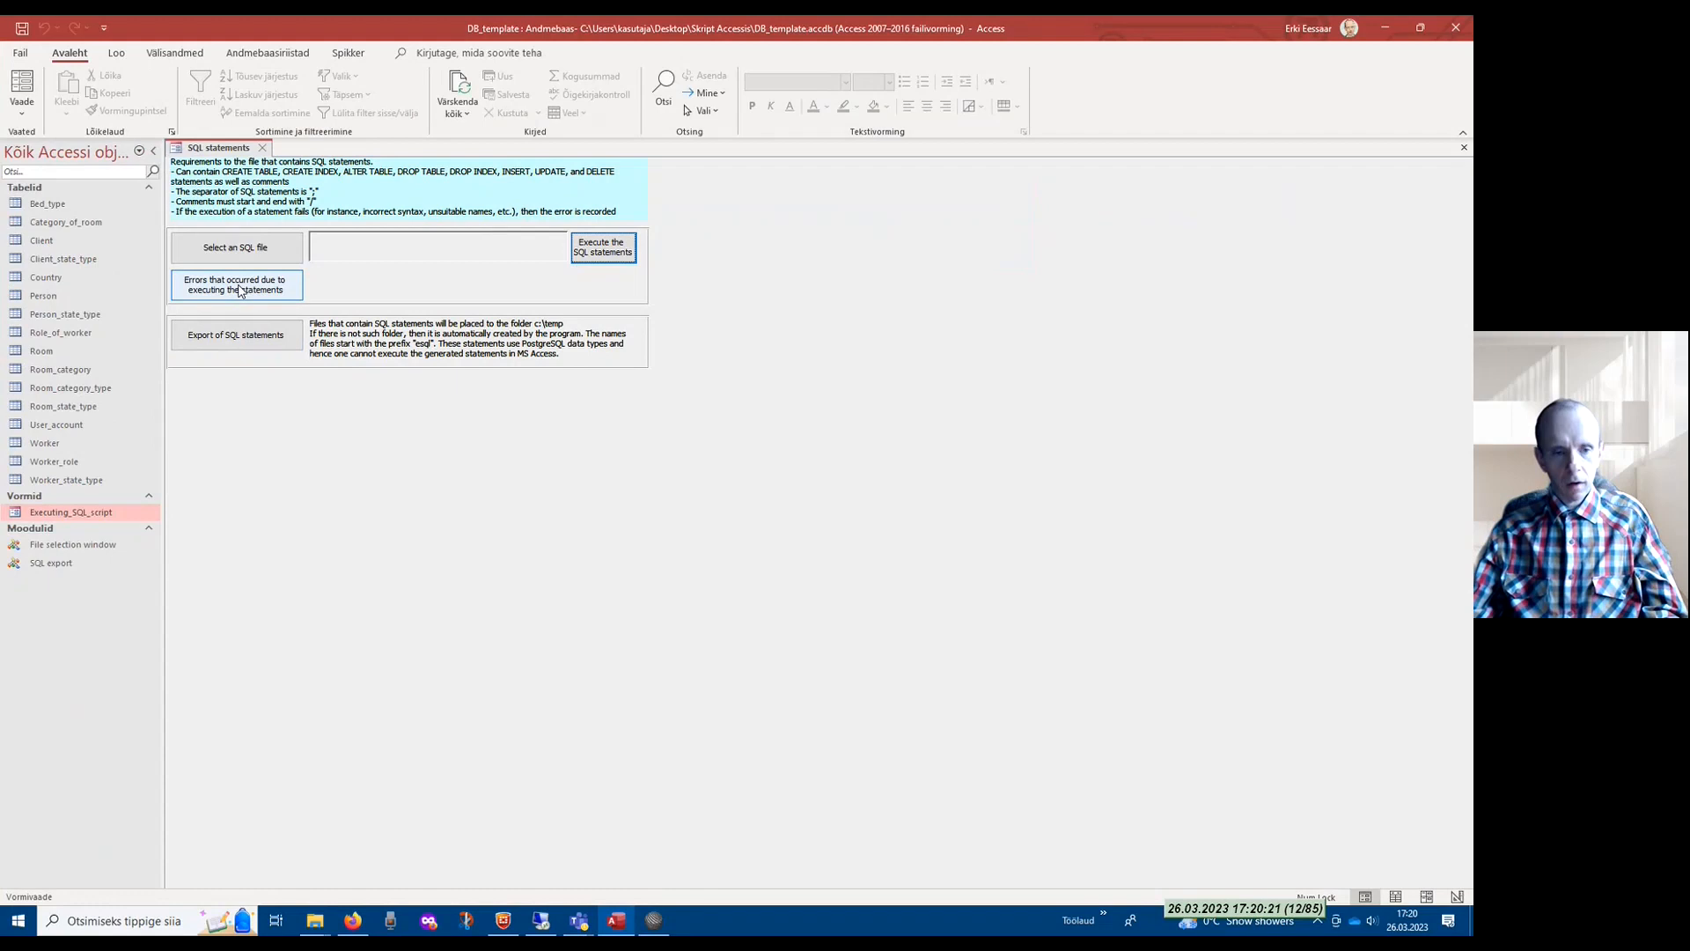
Open the table of errors from executing the statements, which is empty
{"action": "left_click", "coordinate": [235, 285]}
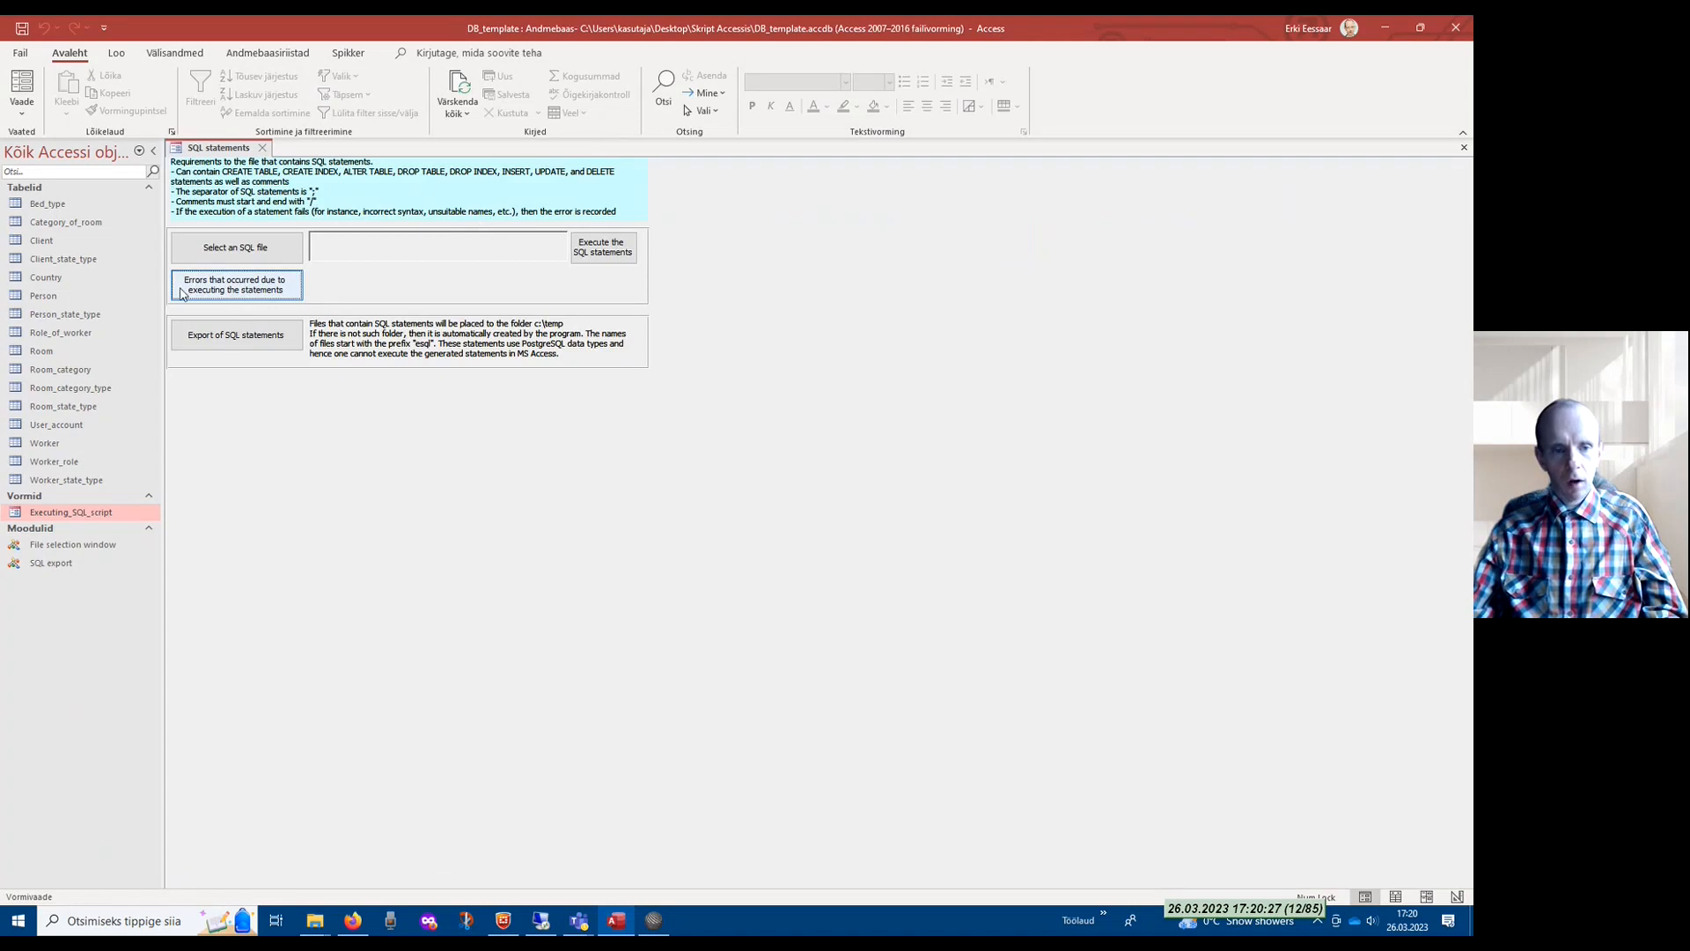
{"action": "mouse_move", "coordinate": [211, 296]}
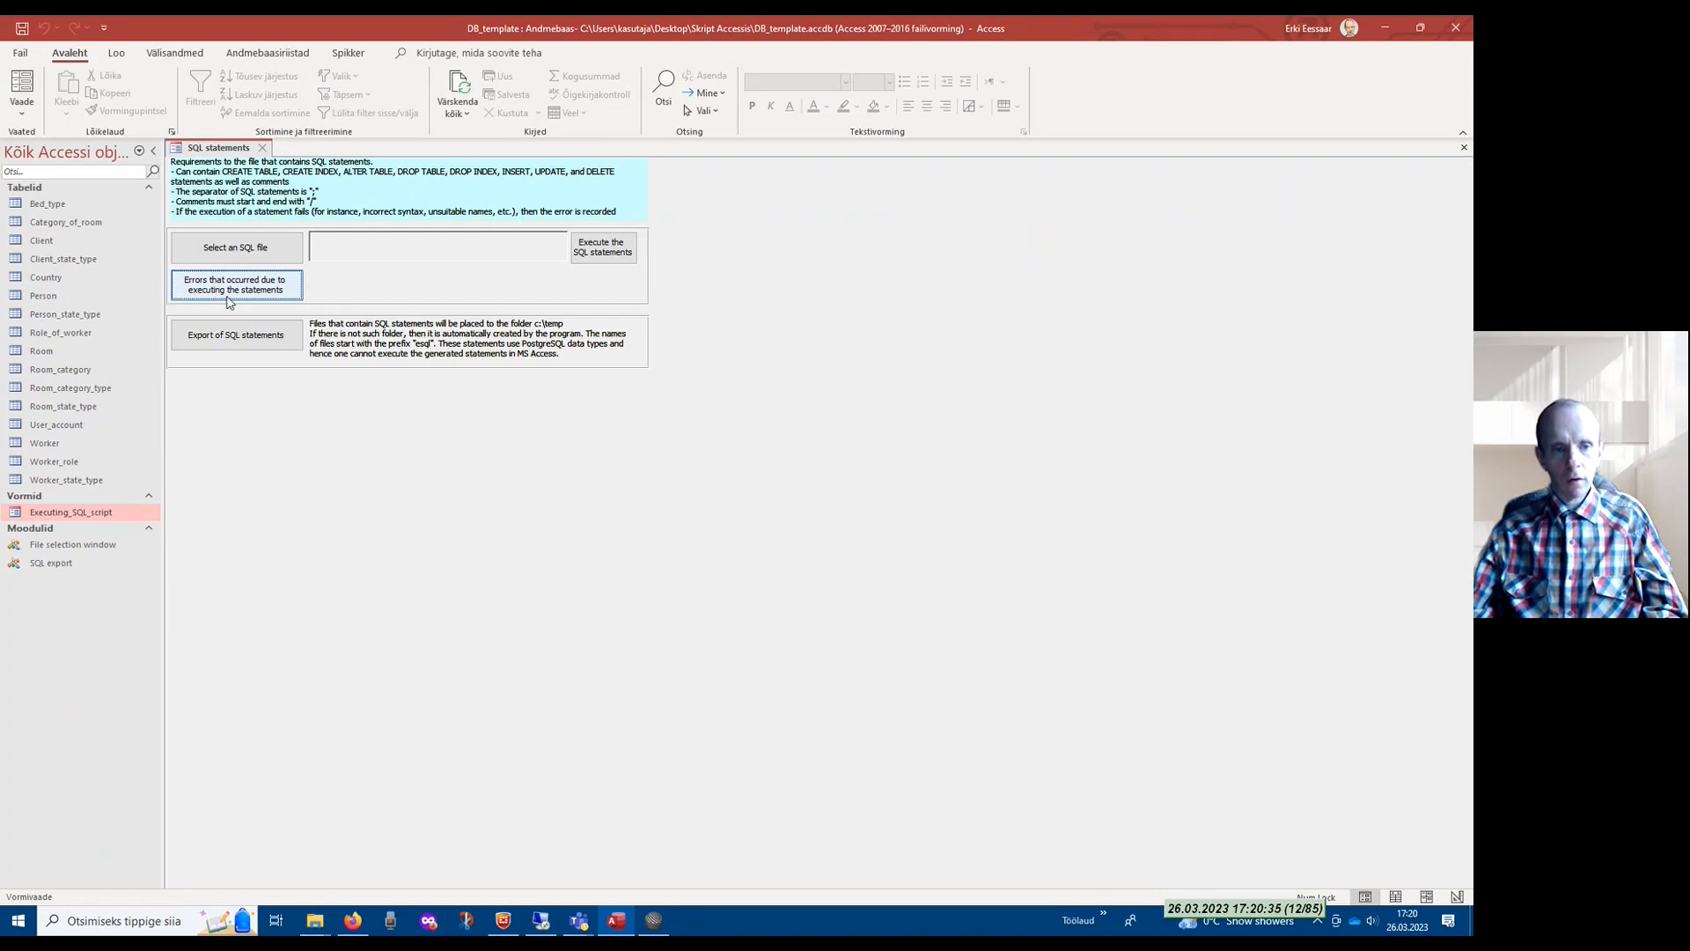
{"action": "left_click", "coordinate": [236, 283]}
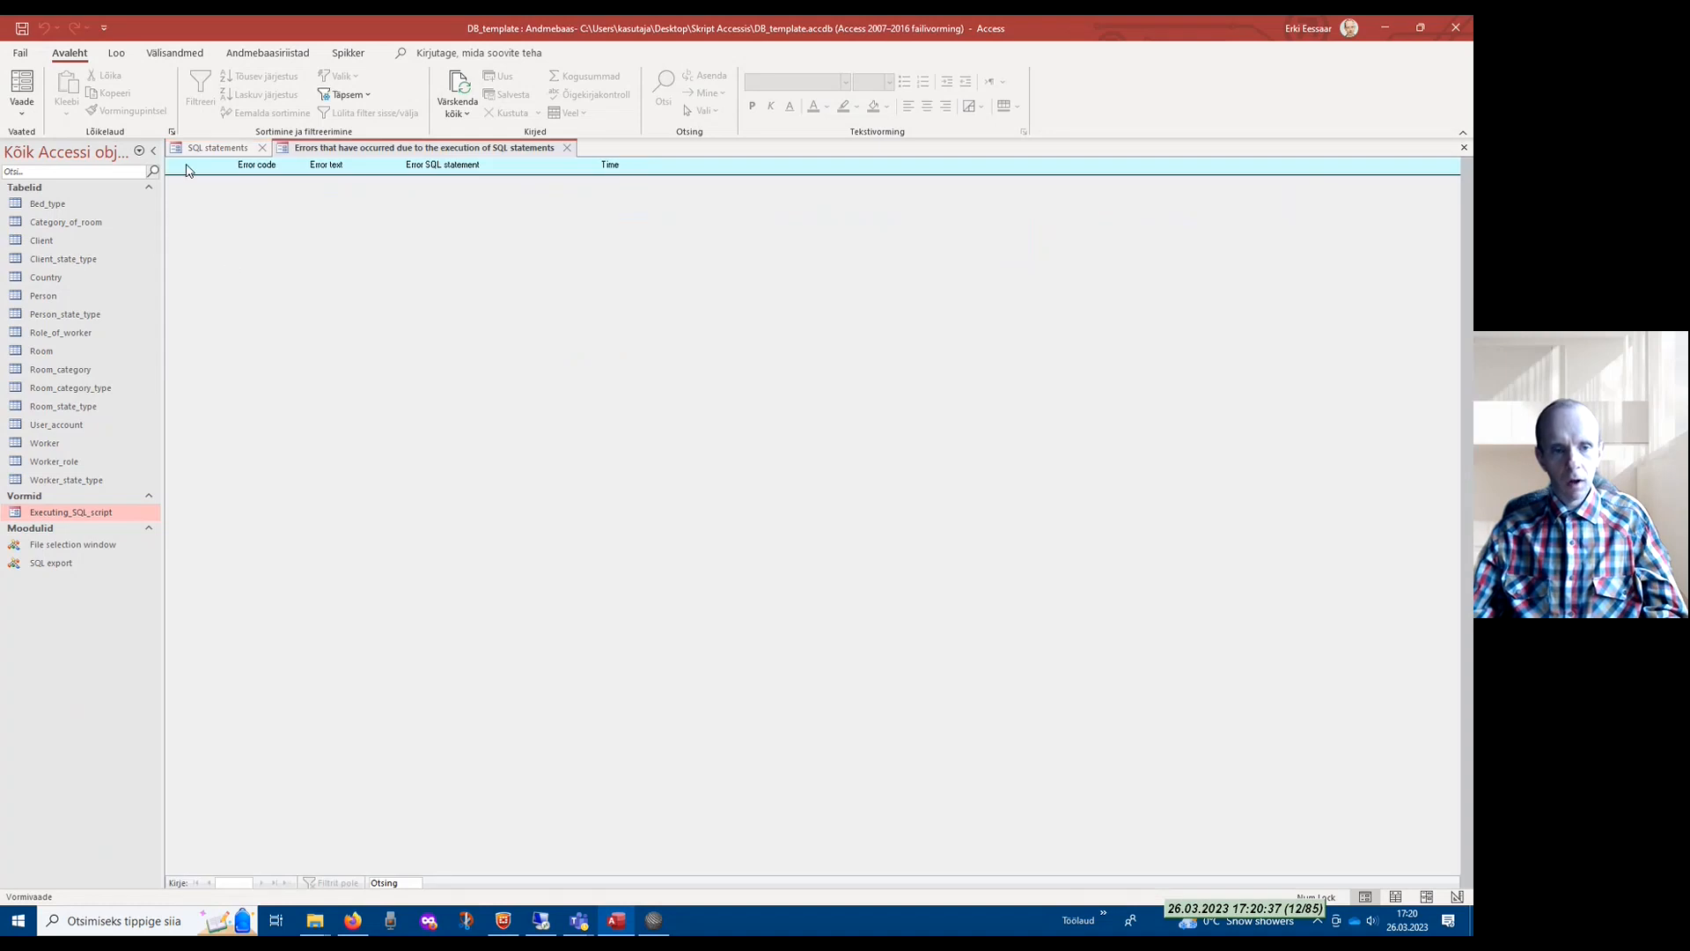
{"action": "mouse_move", "coordinate": [217, 530]}
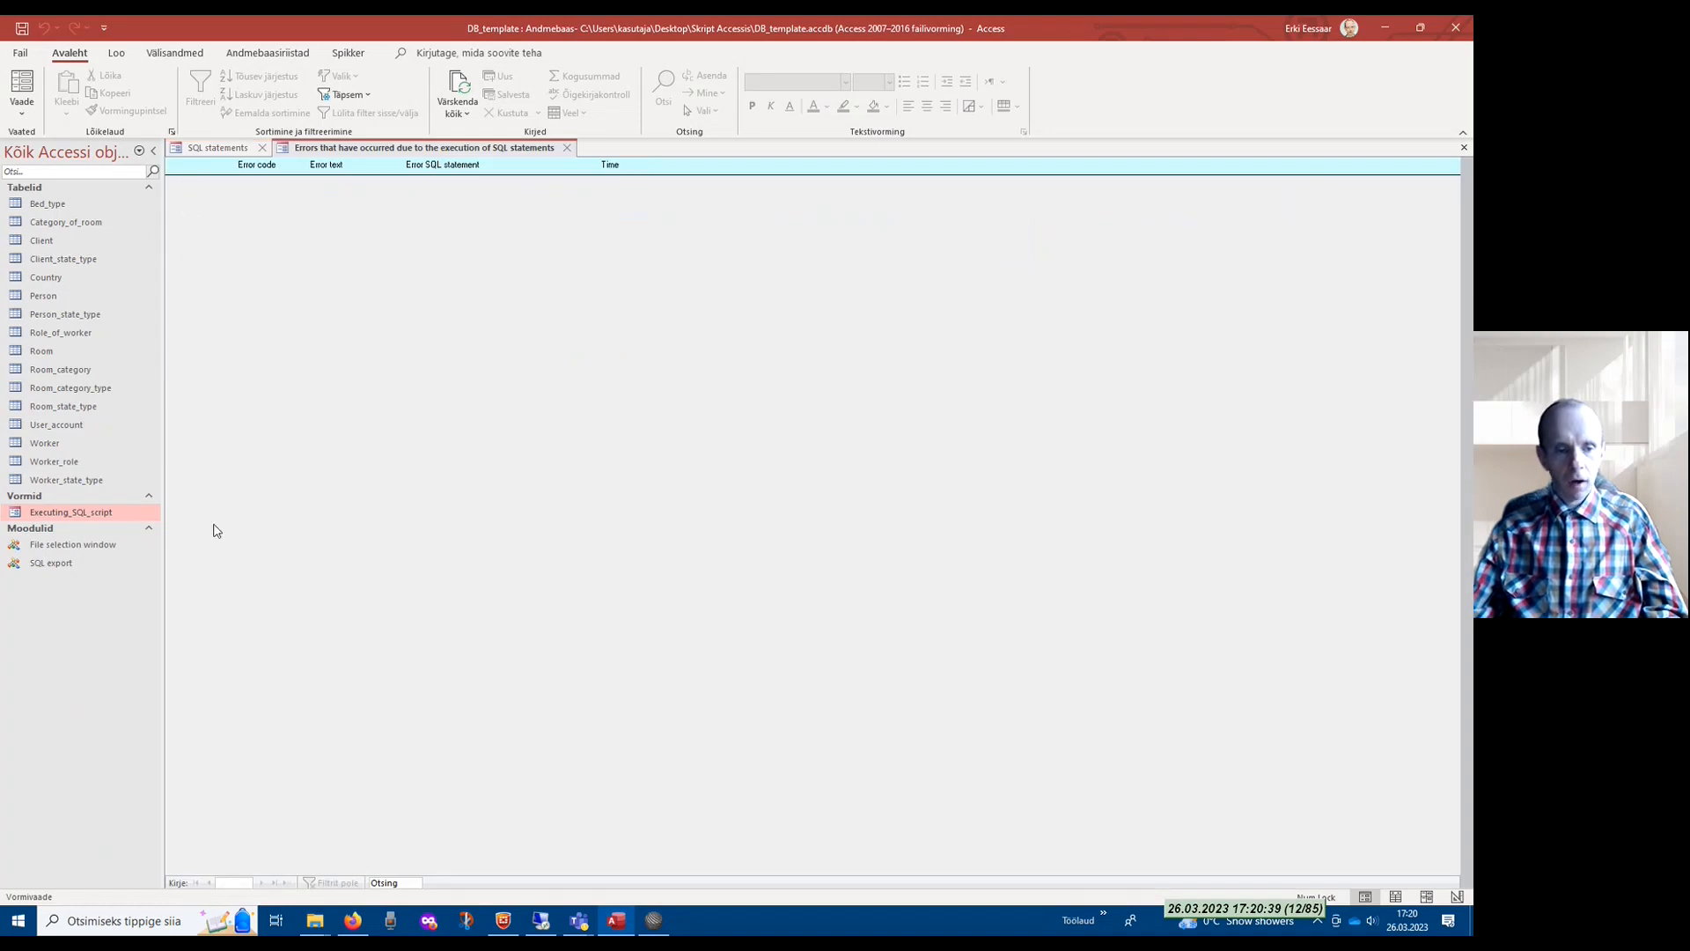
{"action": "mouse_move", "coordinate": [186, 525]}
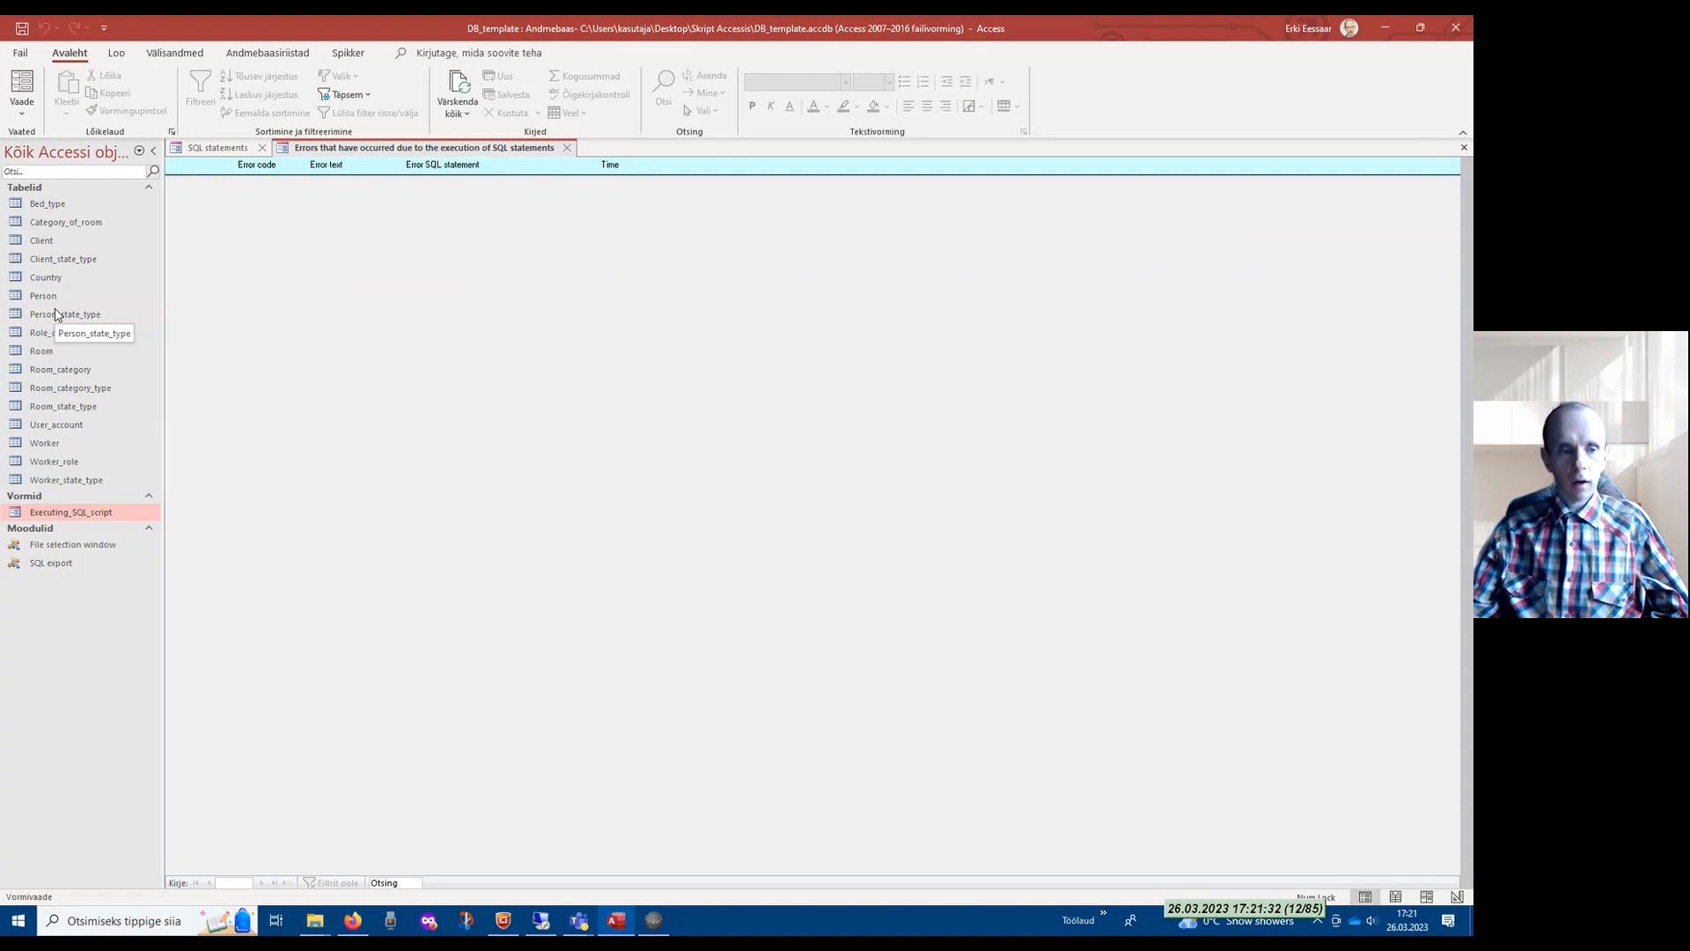
{"action": "mouse_move", "coordinate": [5, 271]}
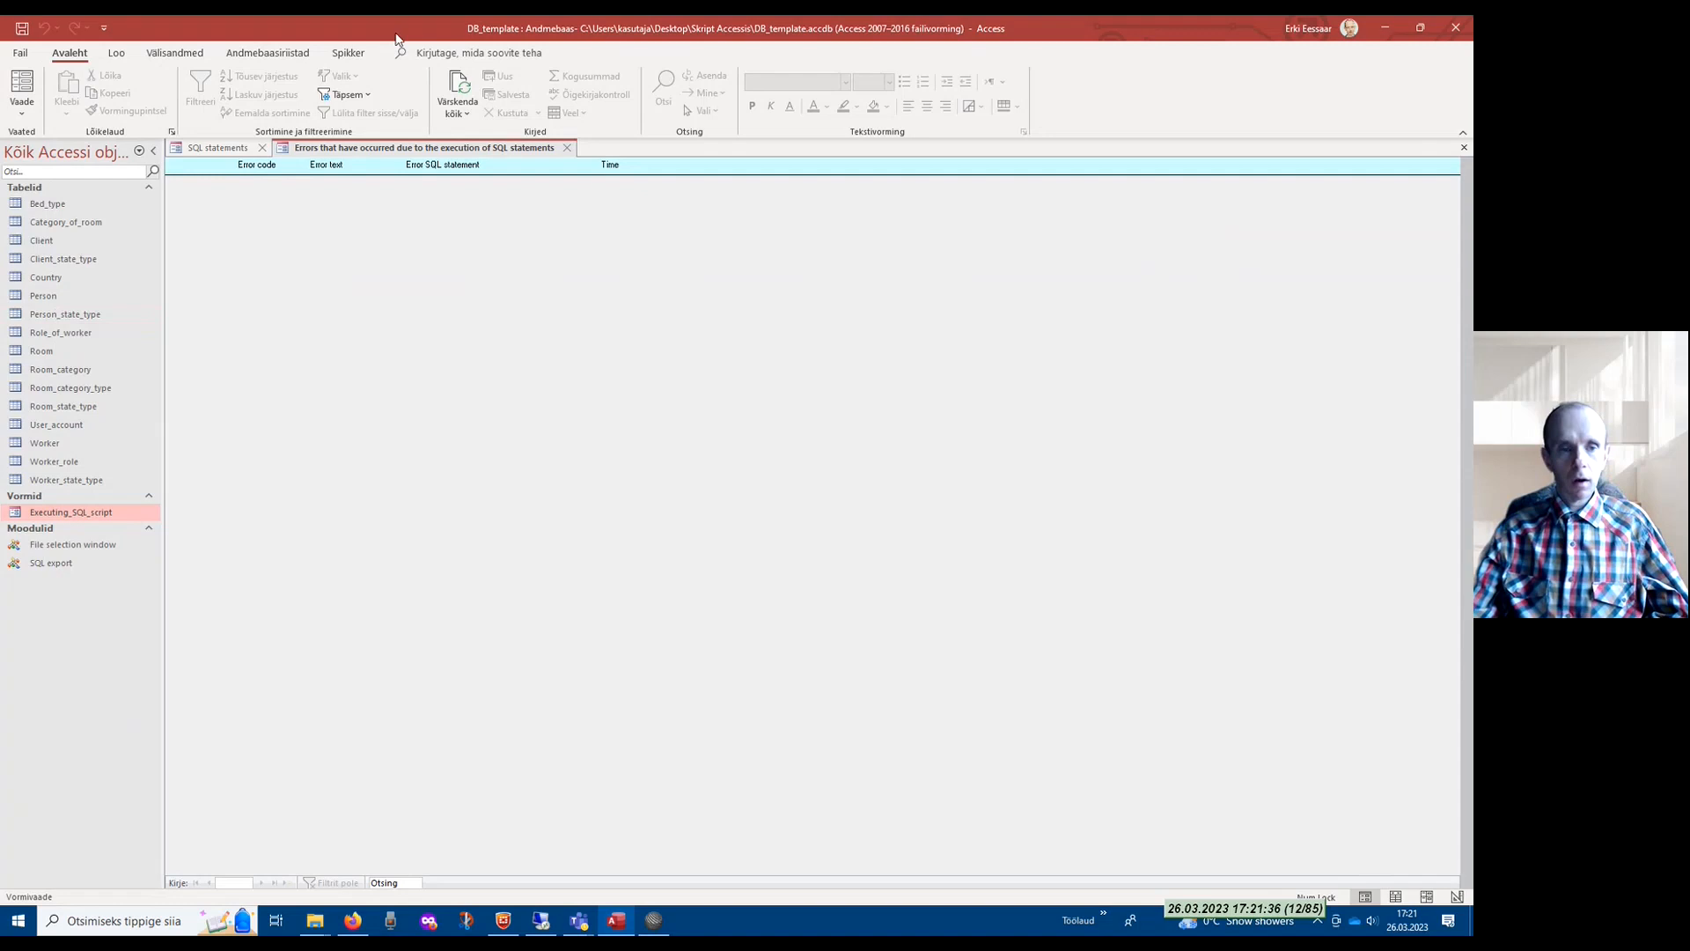
{"action": "mouse_move", "coordinate": [271, 515]}
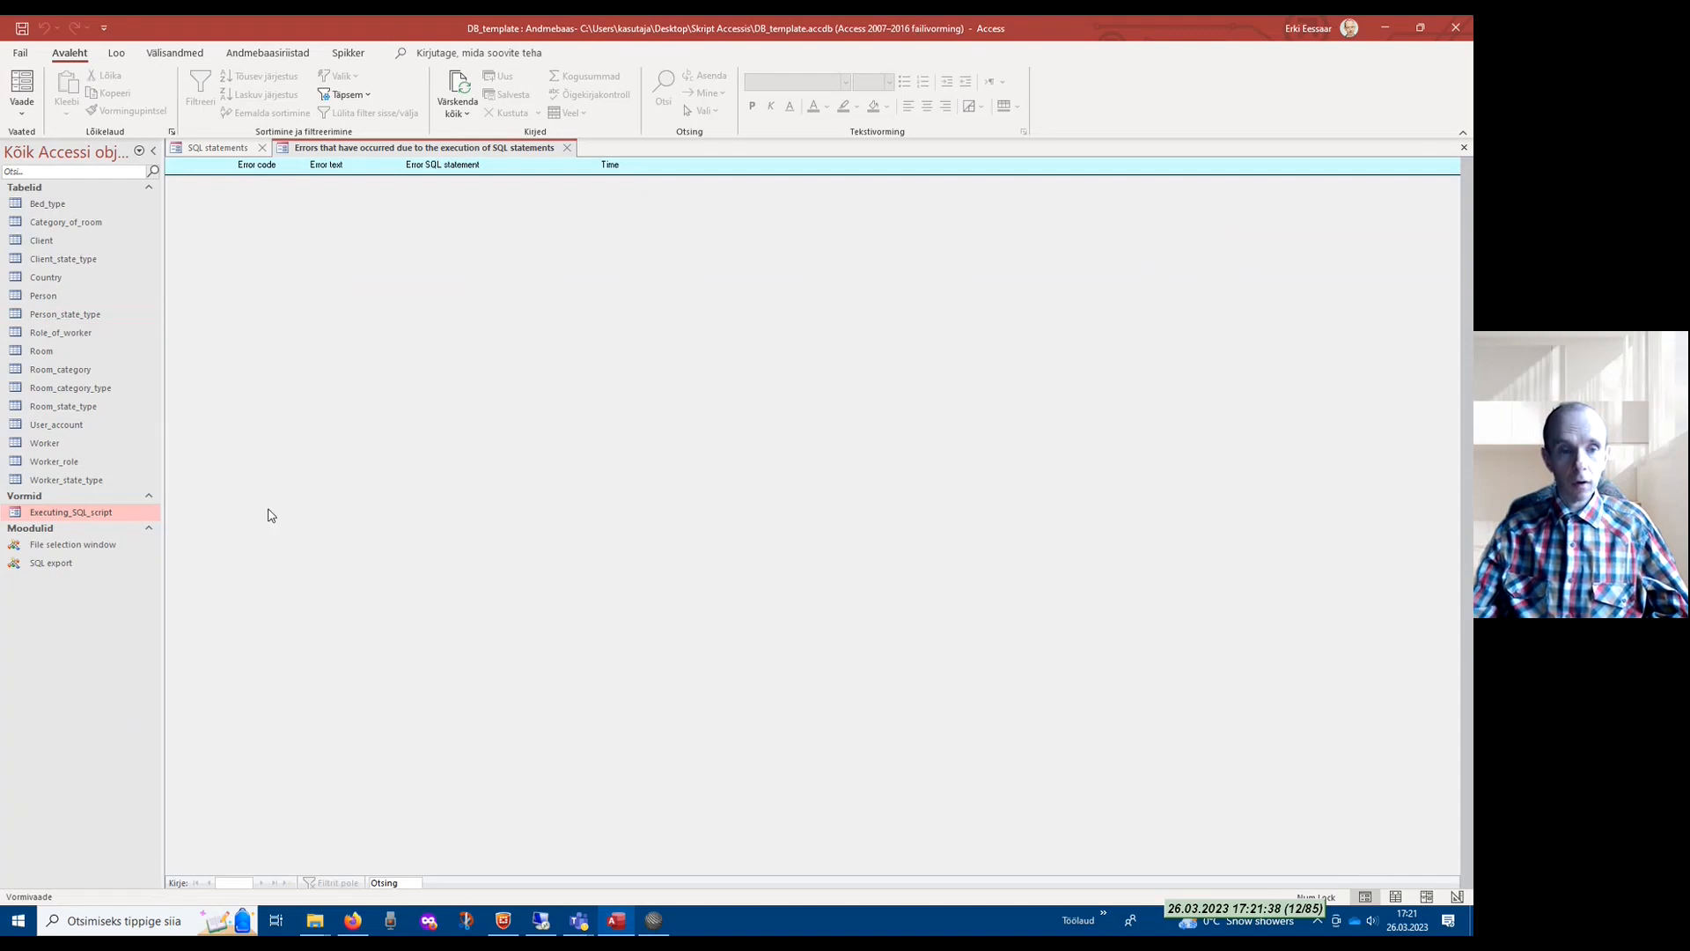
{"action": "mouse_move", "coordinate": [294, 510]}
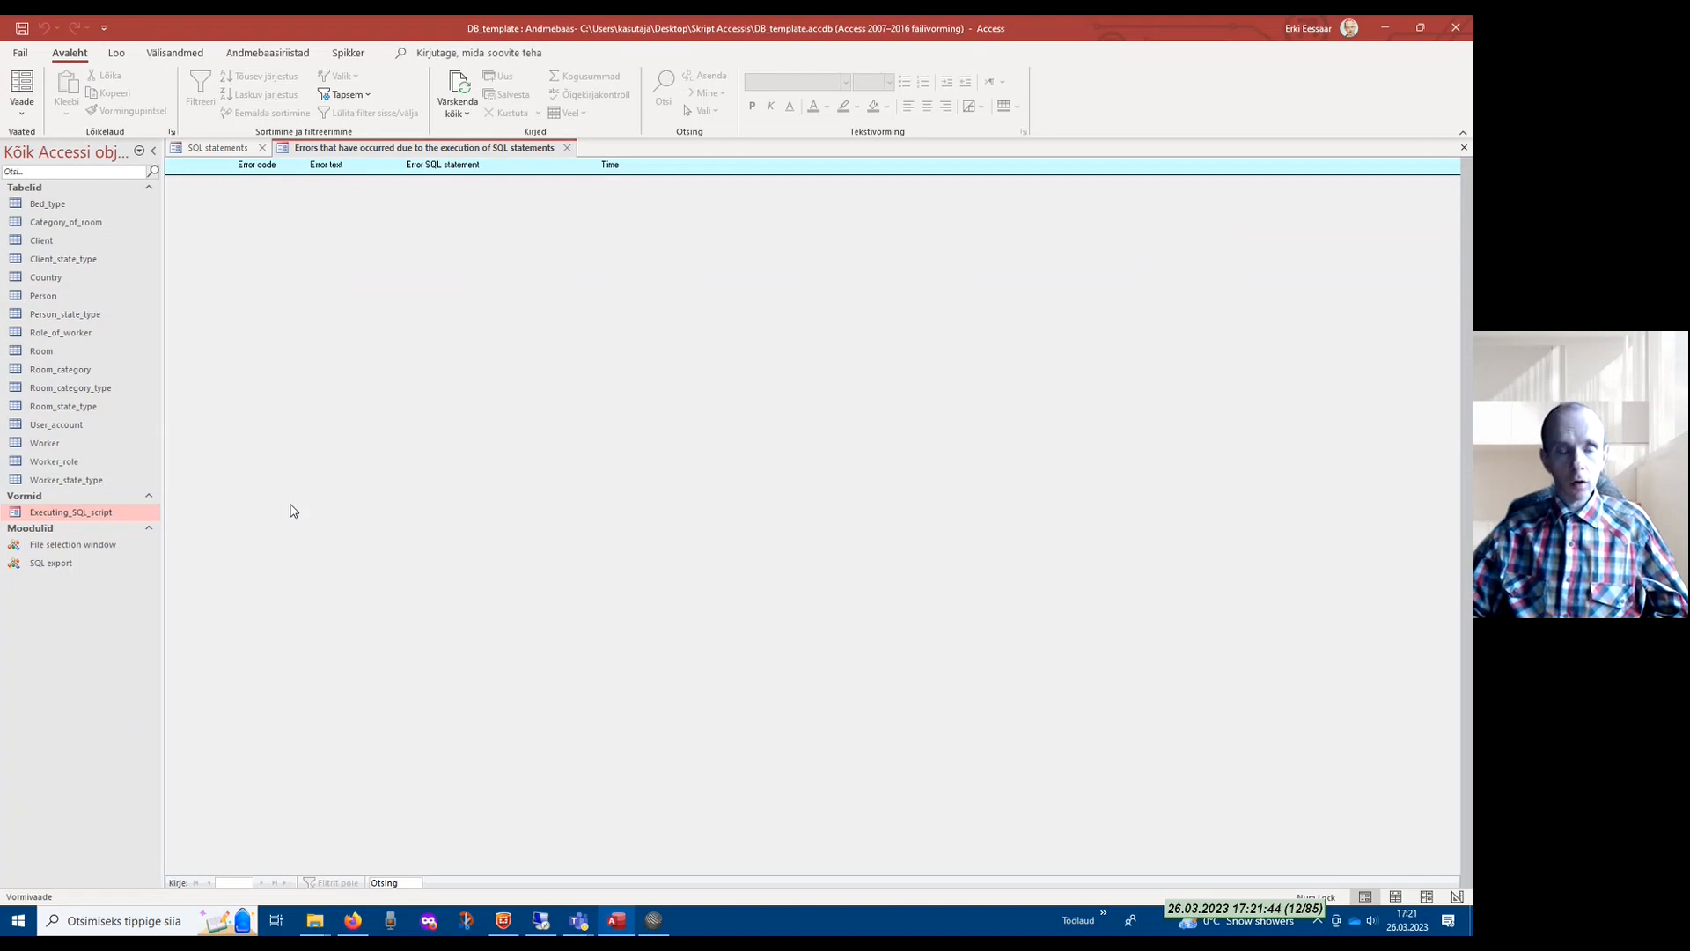
{"action": "mouse_move", "coordinate": [298, 525]}
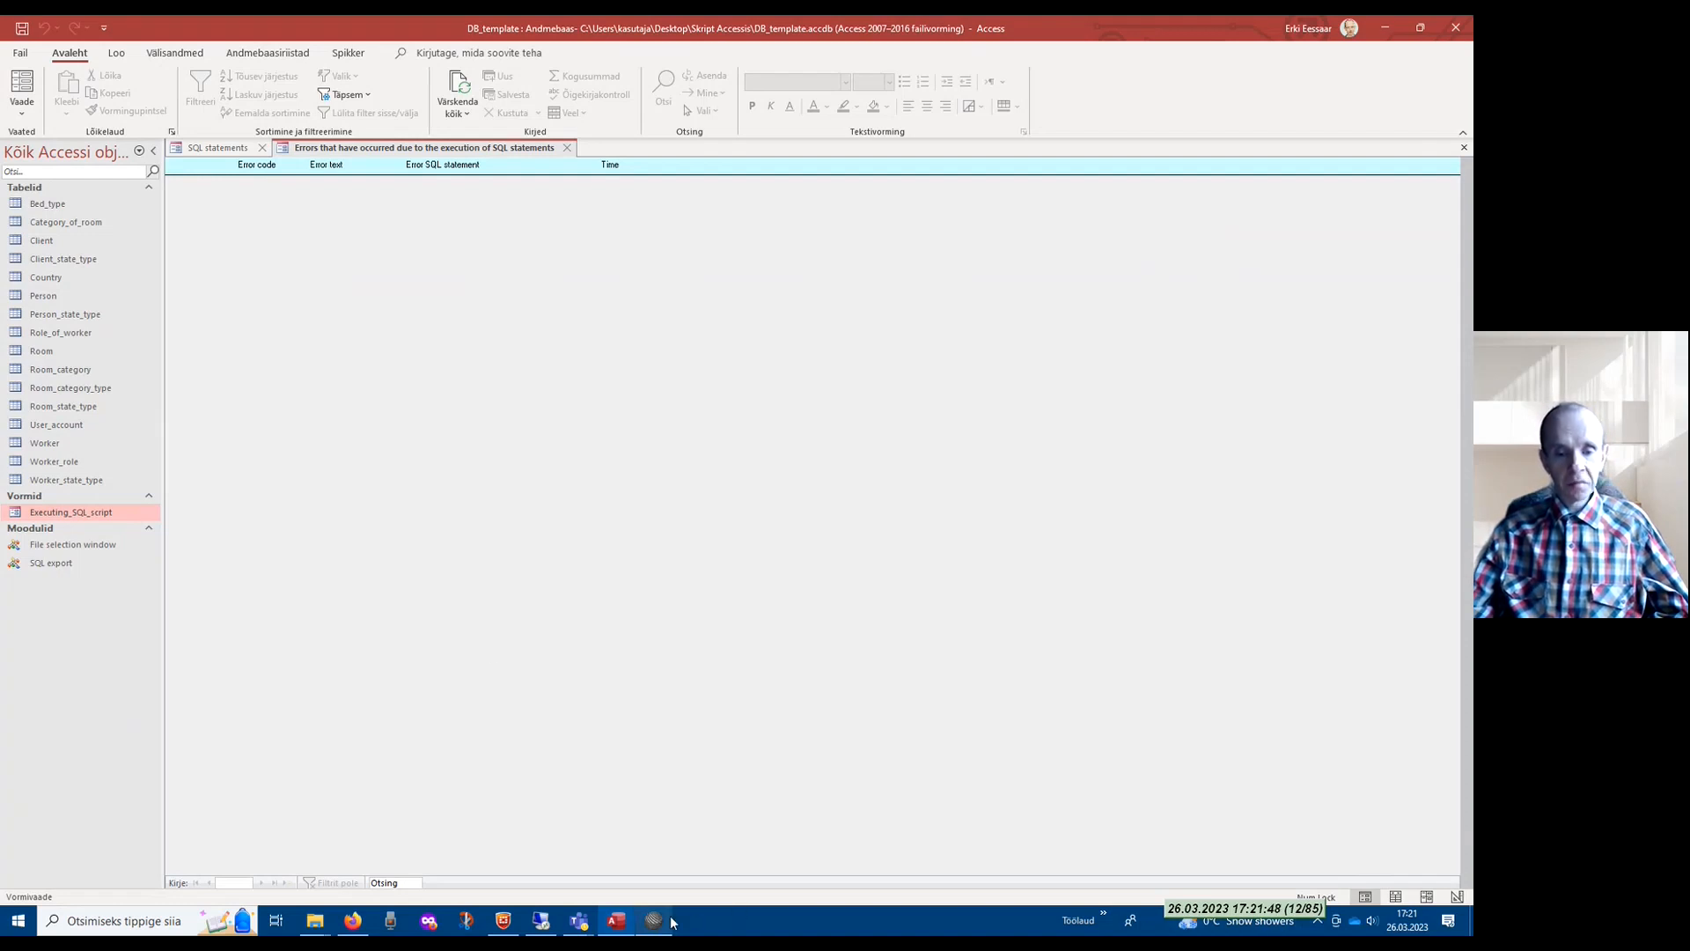
{"action": "left_click", "coordinate": [654, 921]}
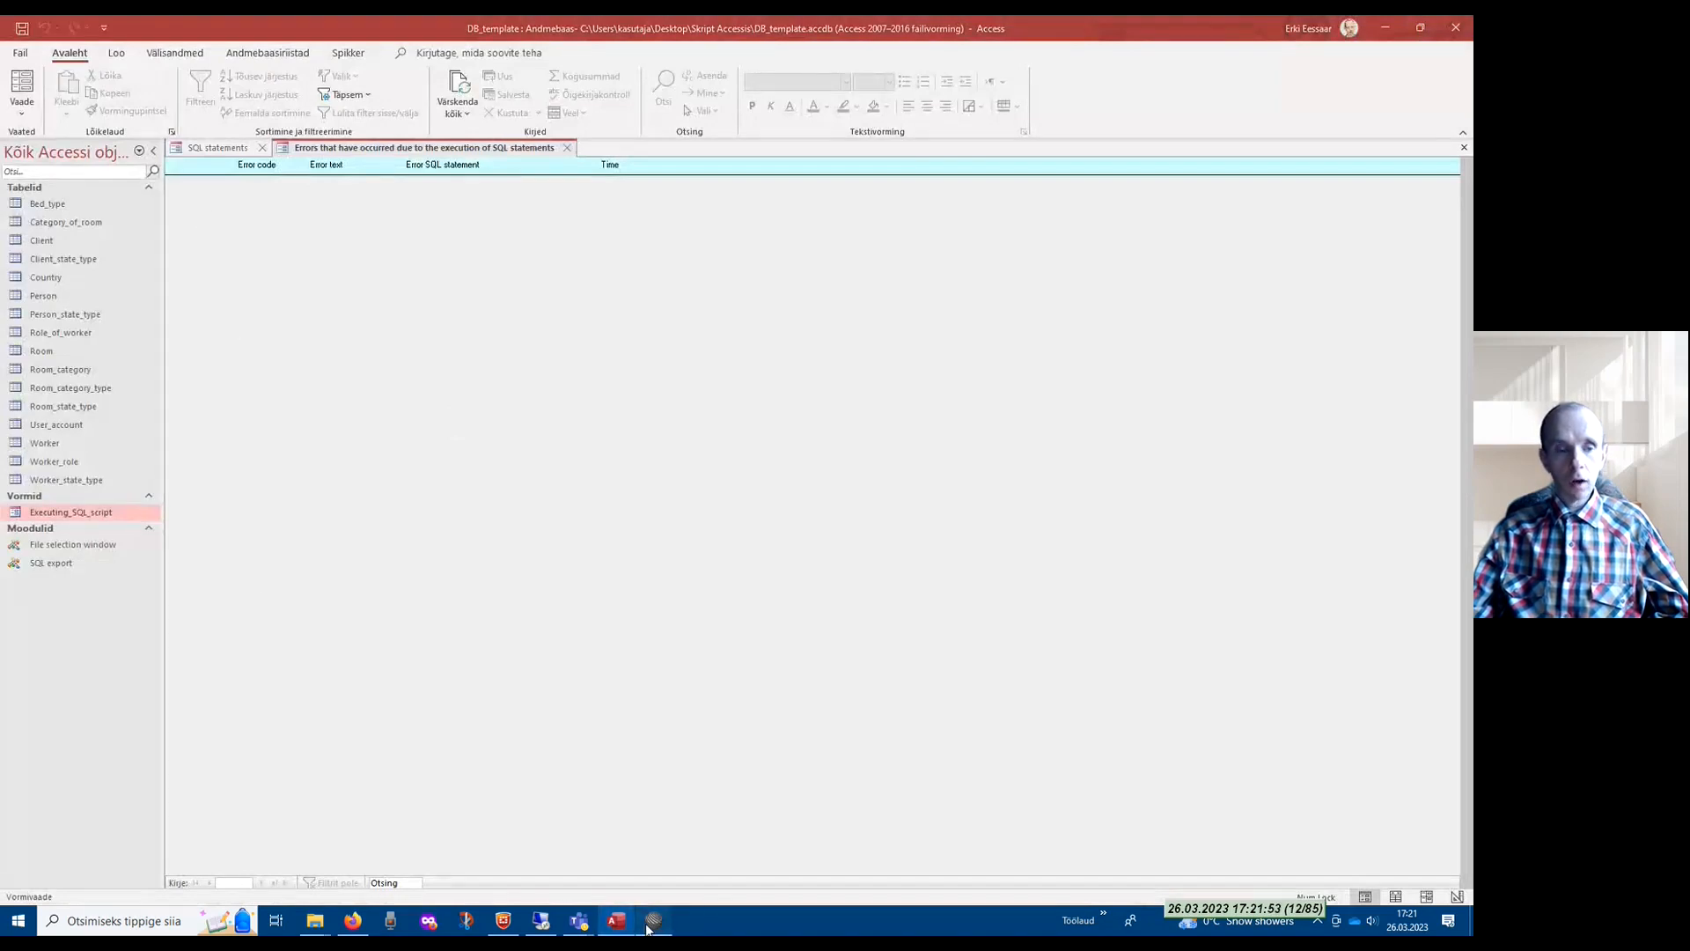
{"action": "left_click", "coordinate": [655, 919]}
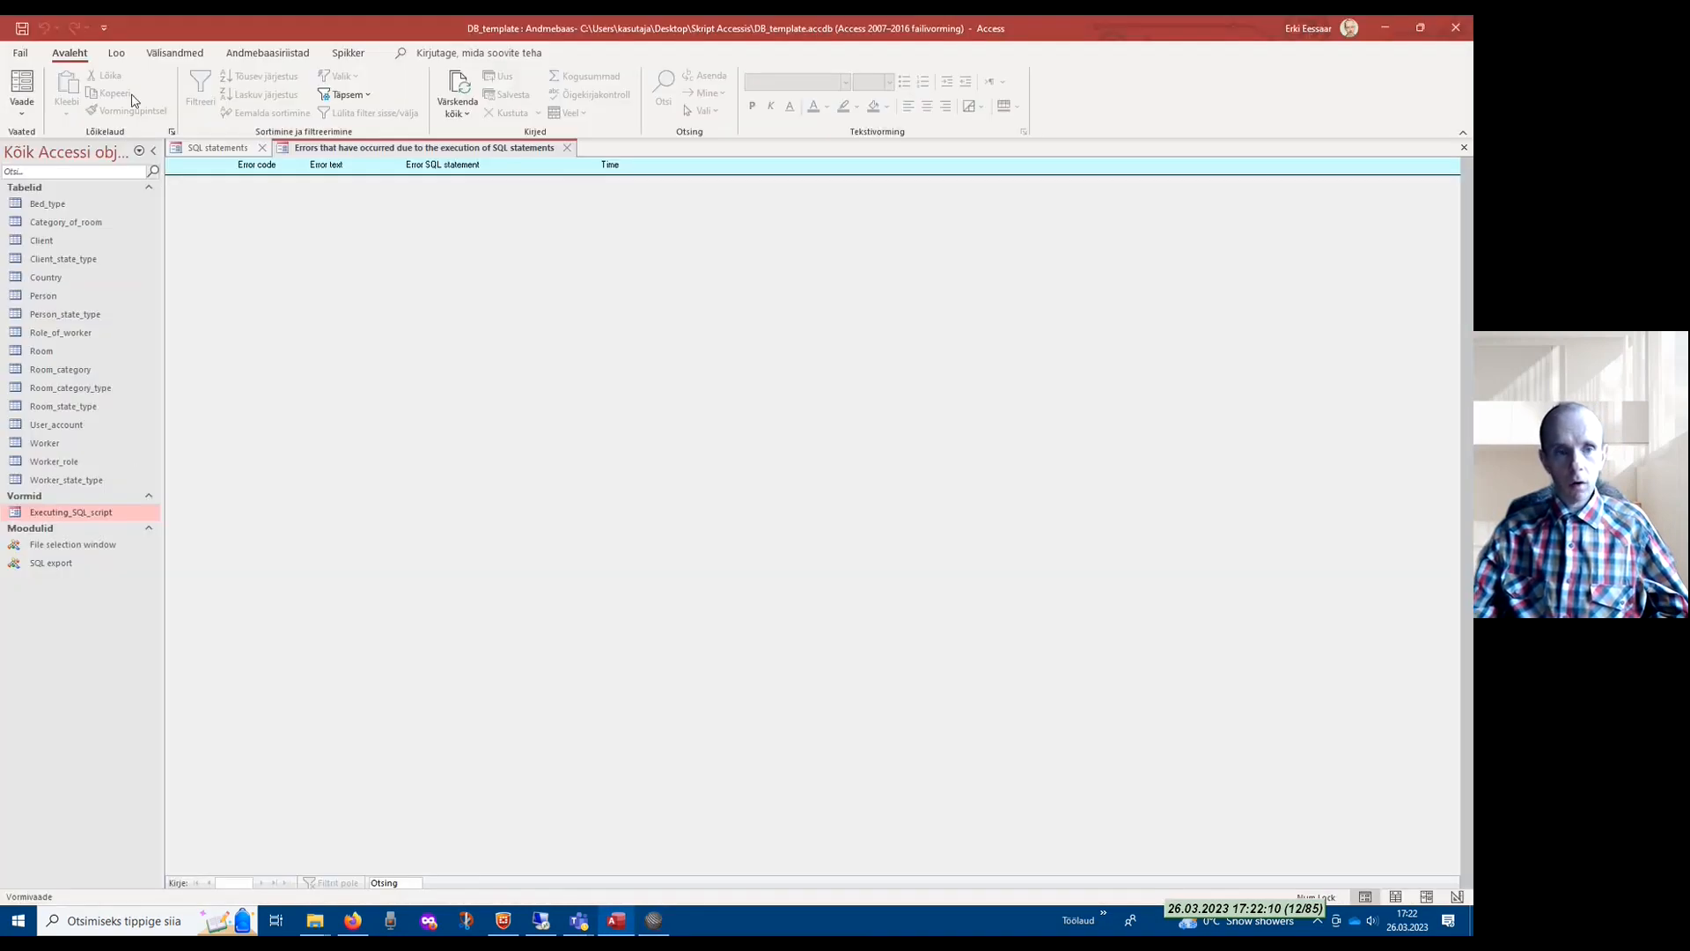
{"action": "mouse_move", "coordinate": [219, 632]}
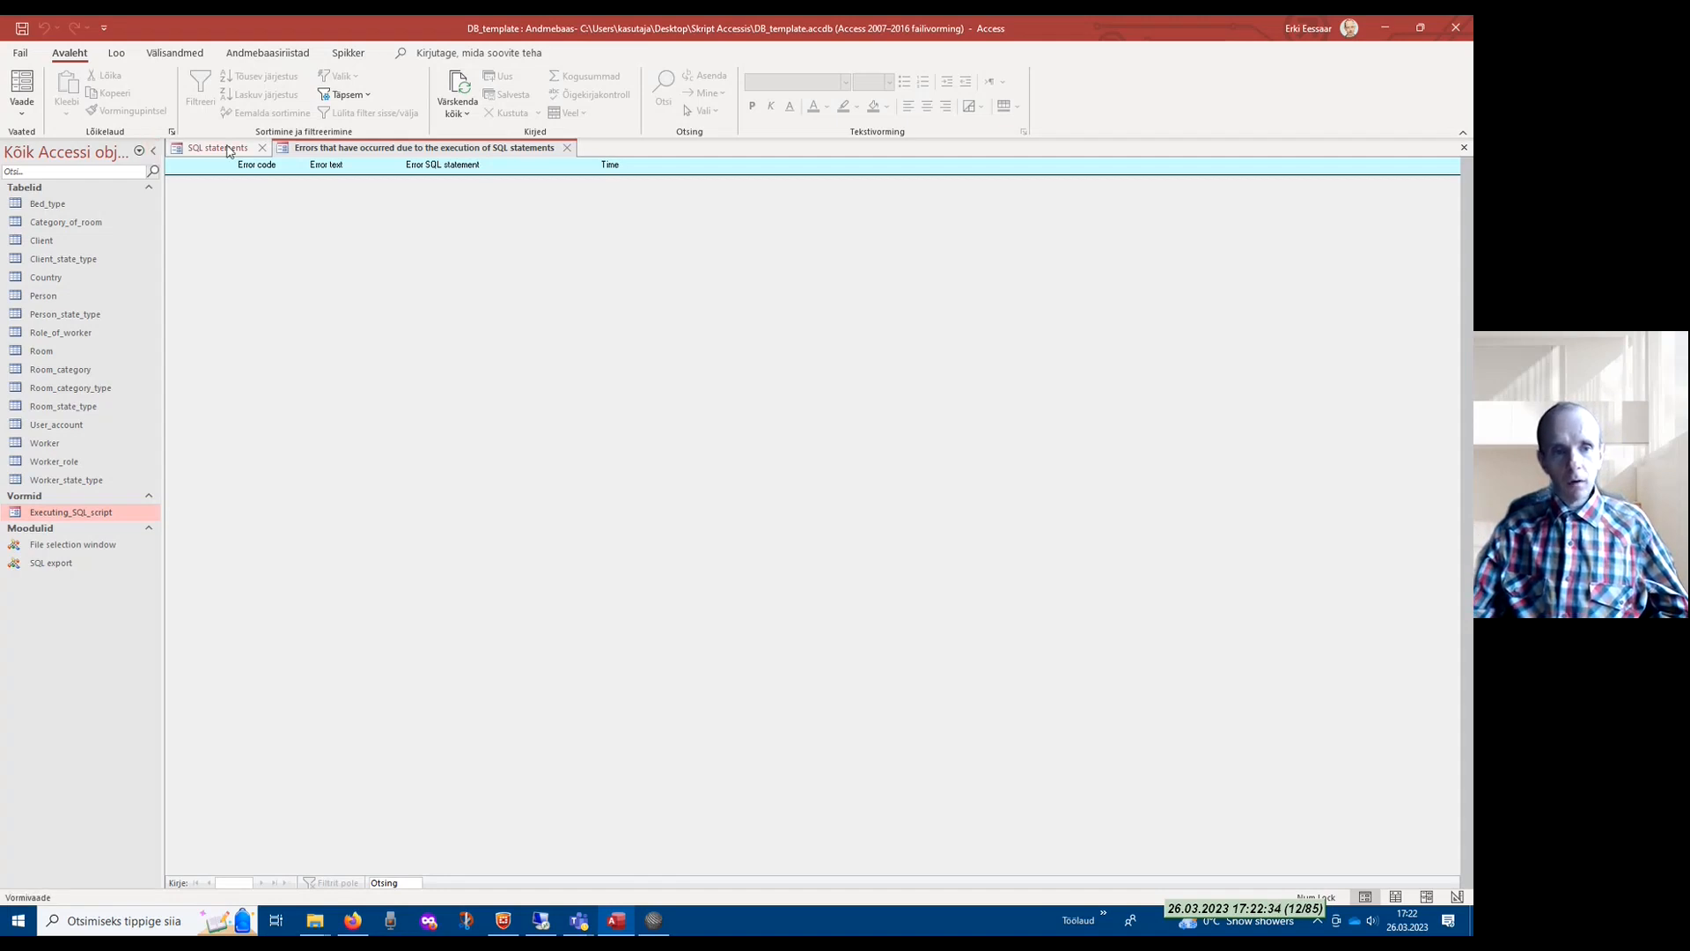
Export the SQL statements to C:\temp from the SQL statements tab and confirm
{"action": "left_click", "coordinate": [214, 147]}
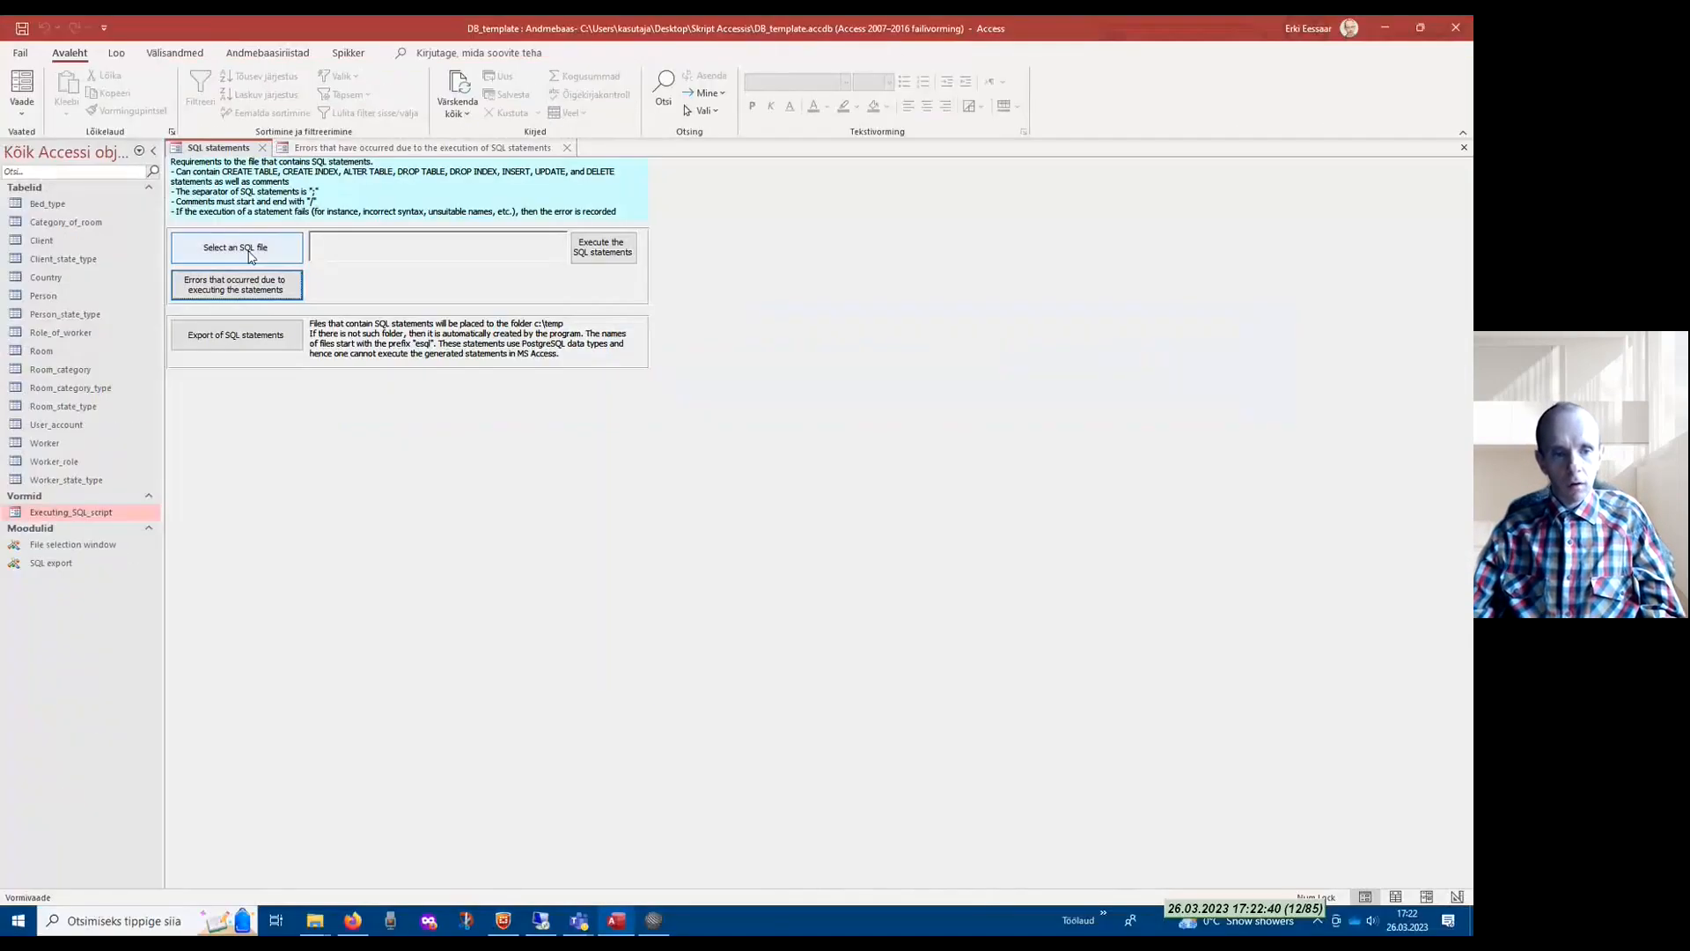
{"action": "left_click", "coordinate": [236, 335]}
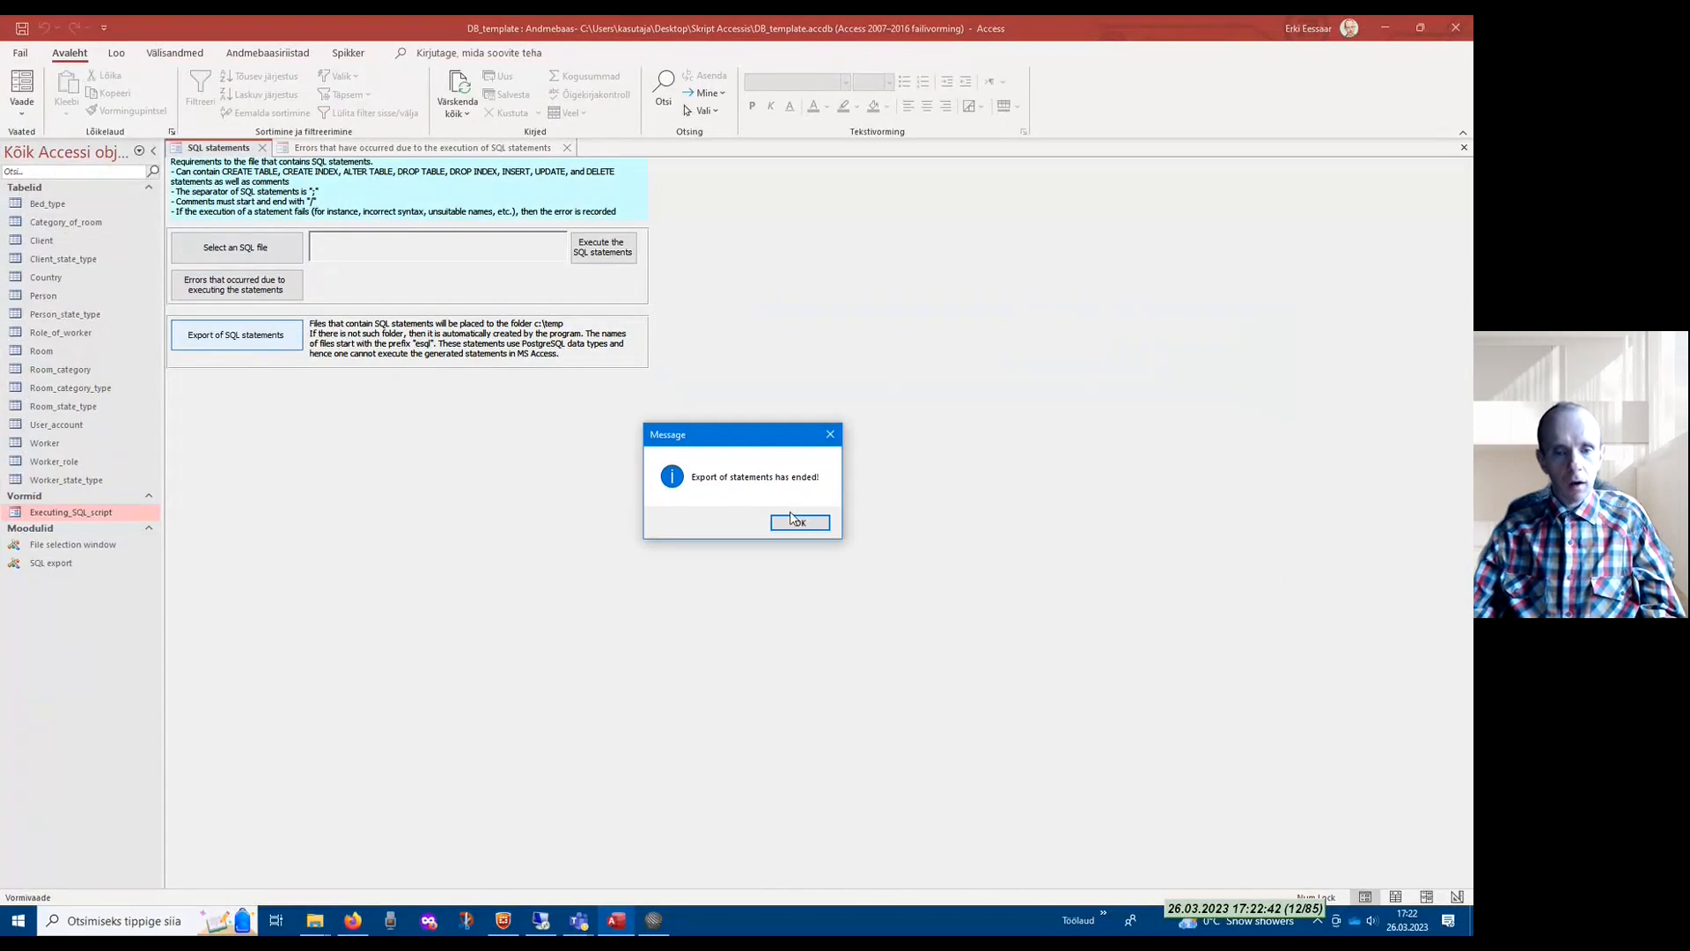
{"action": "left_click", "coordinate": [800, 522]}
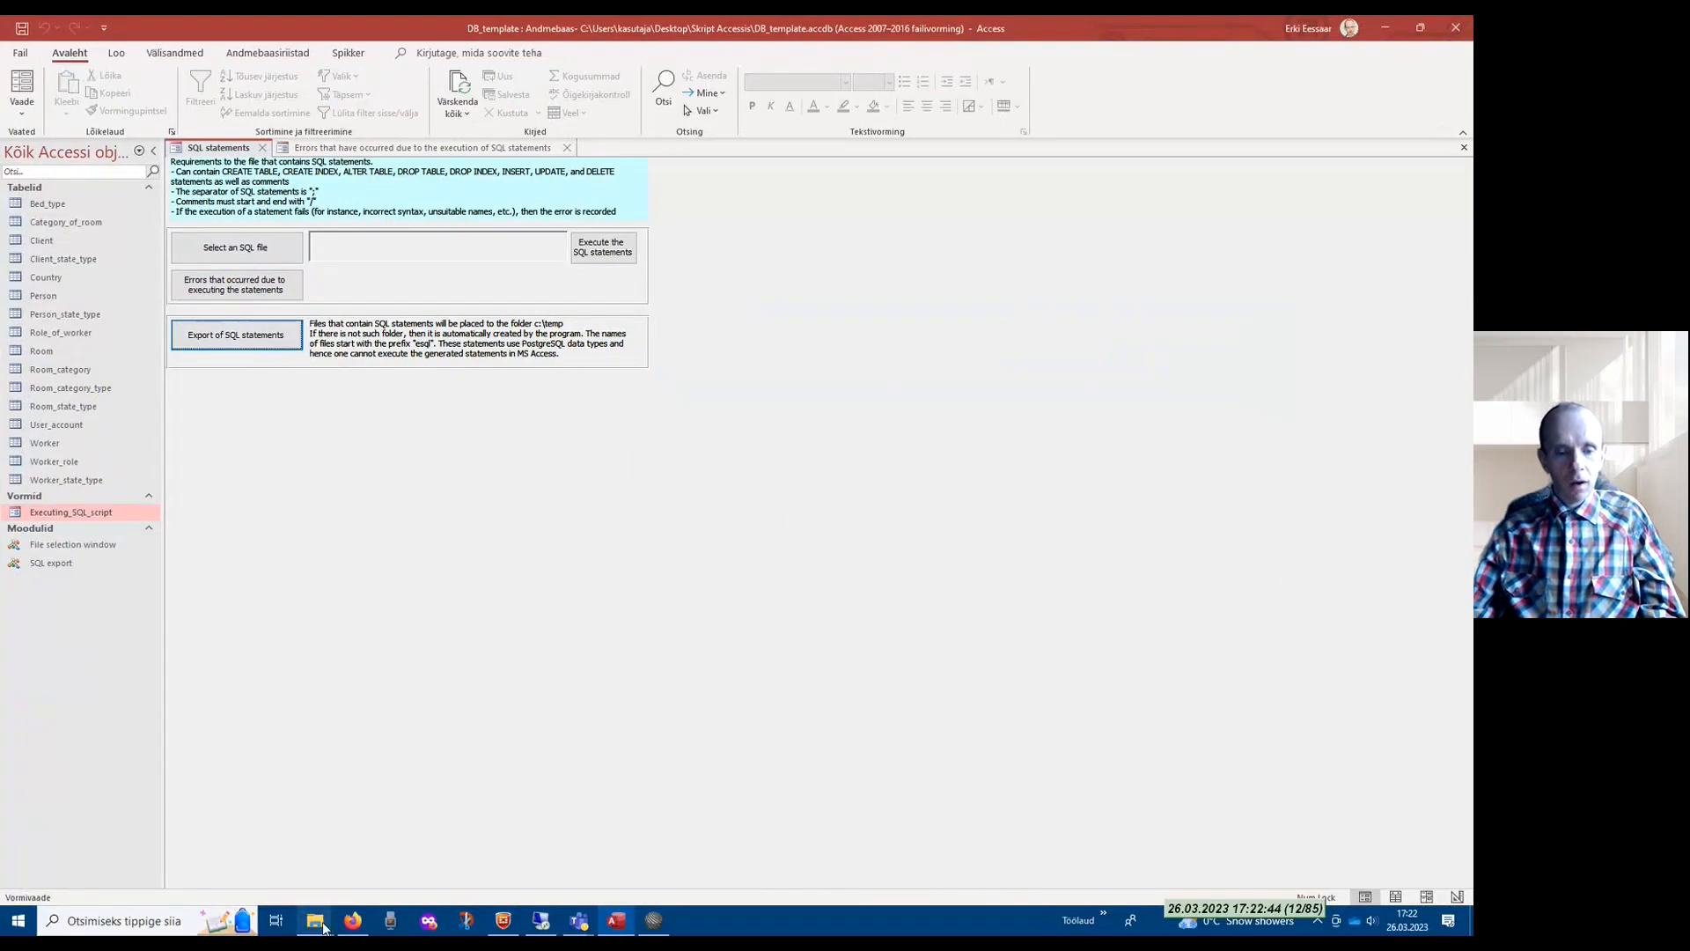
View C:\temp in File Explorer and select esql_create.sql
{"action": "left_click", "coordinate": [314, 921]}
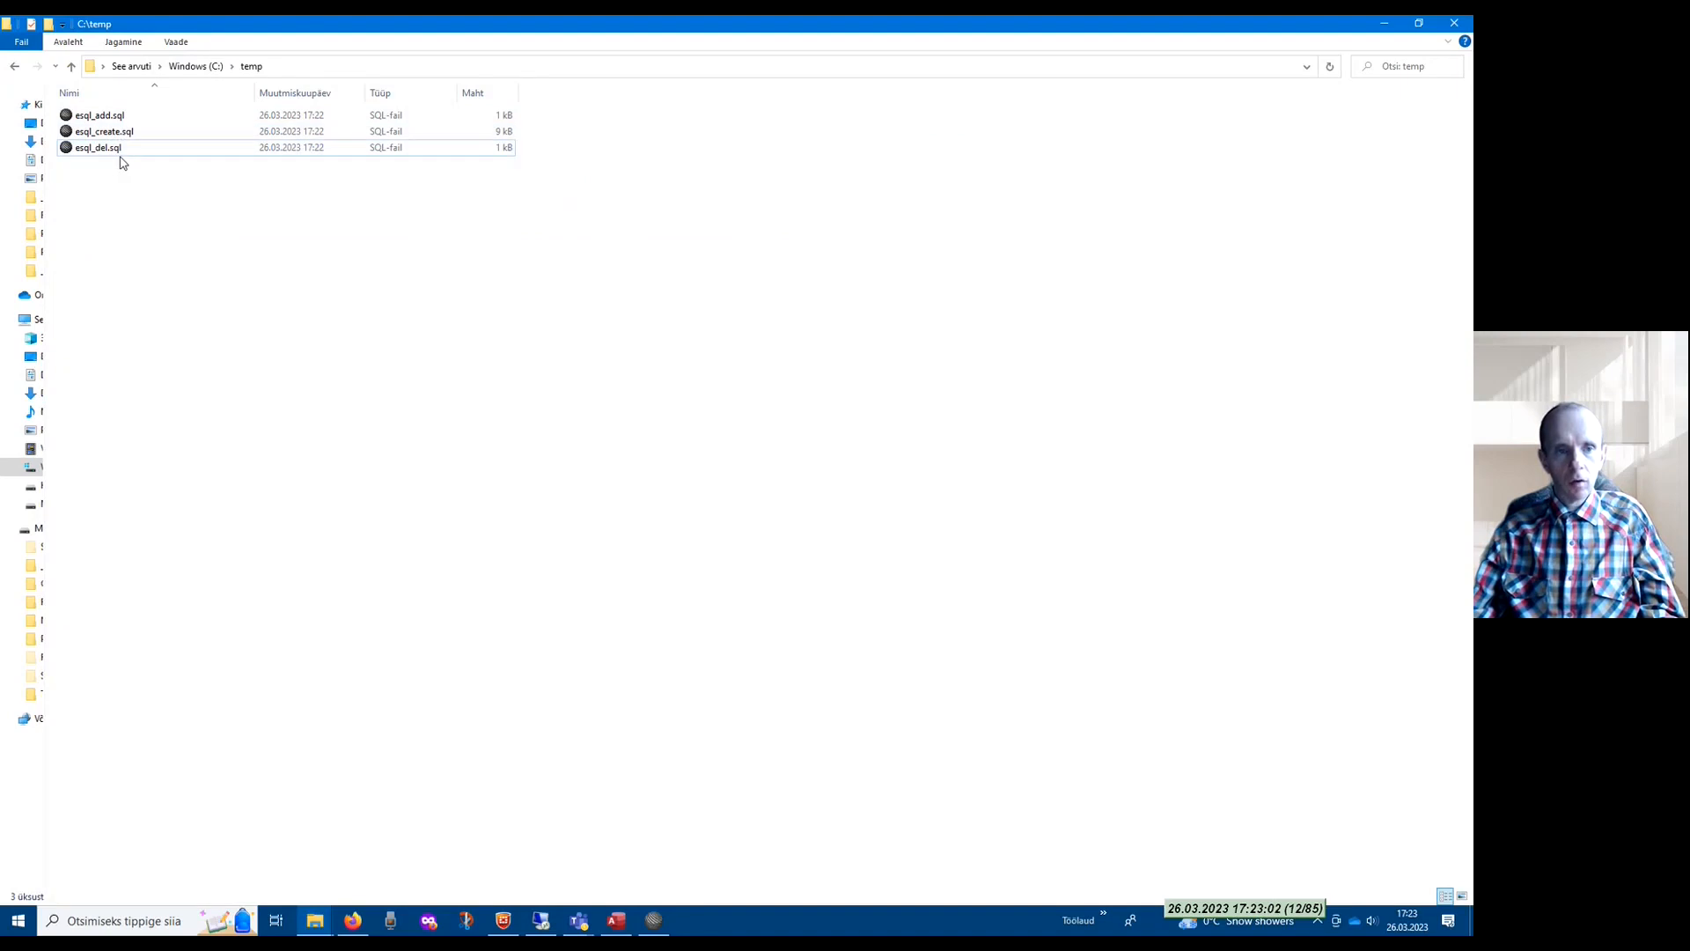
{"action": "left_click", "coordinate": [97, 131]}
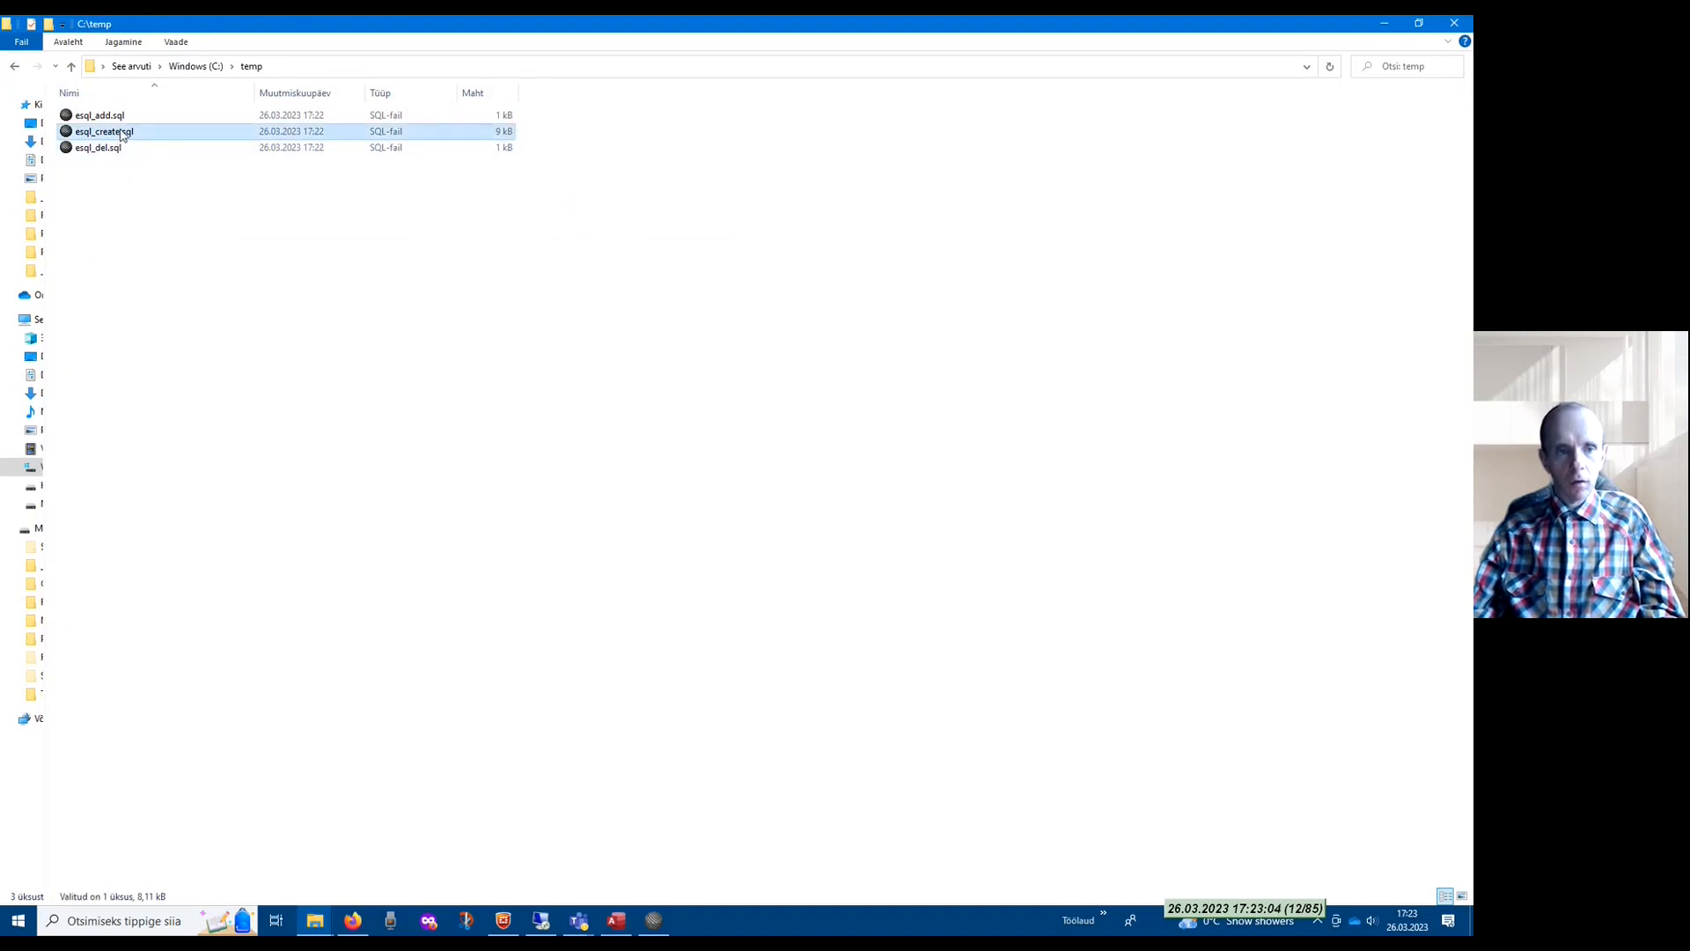
View esql_create.sql in SciTE, close it, then view esql_del.sql's DROP TABLE statements
{"action": "double_click", "coordinate": [97, 130]}
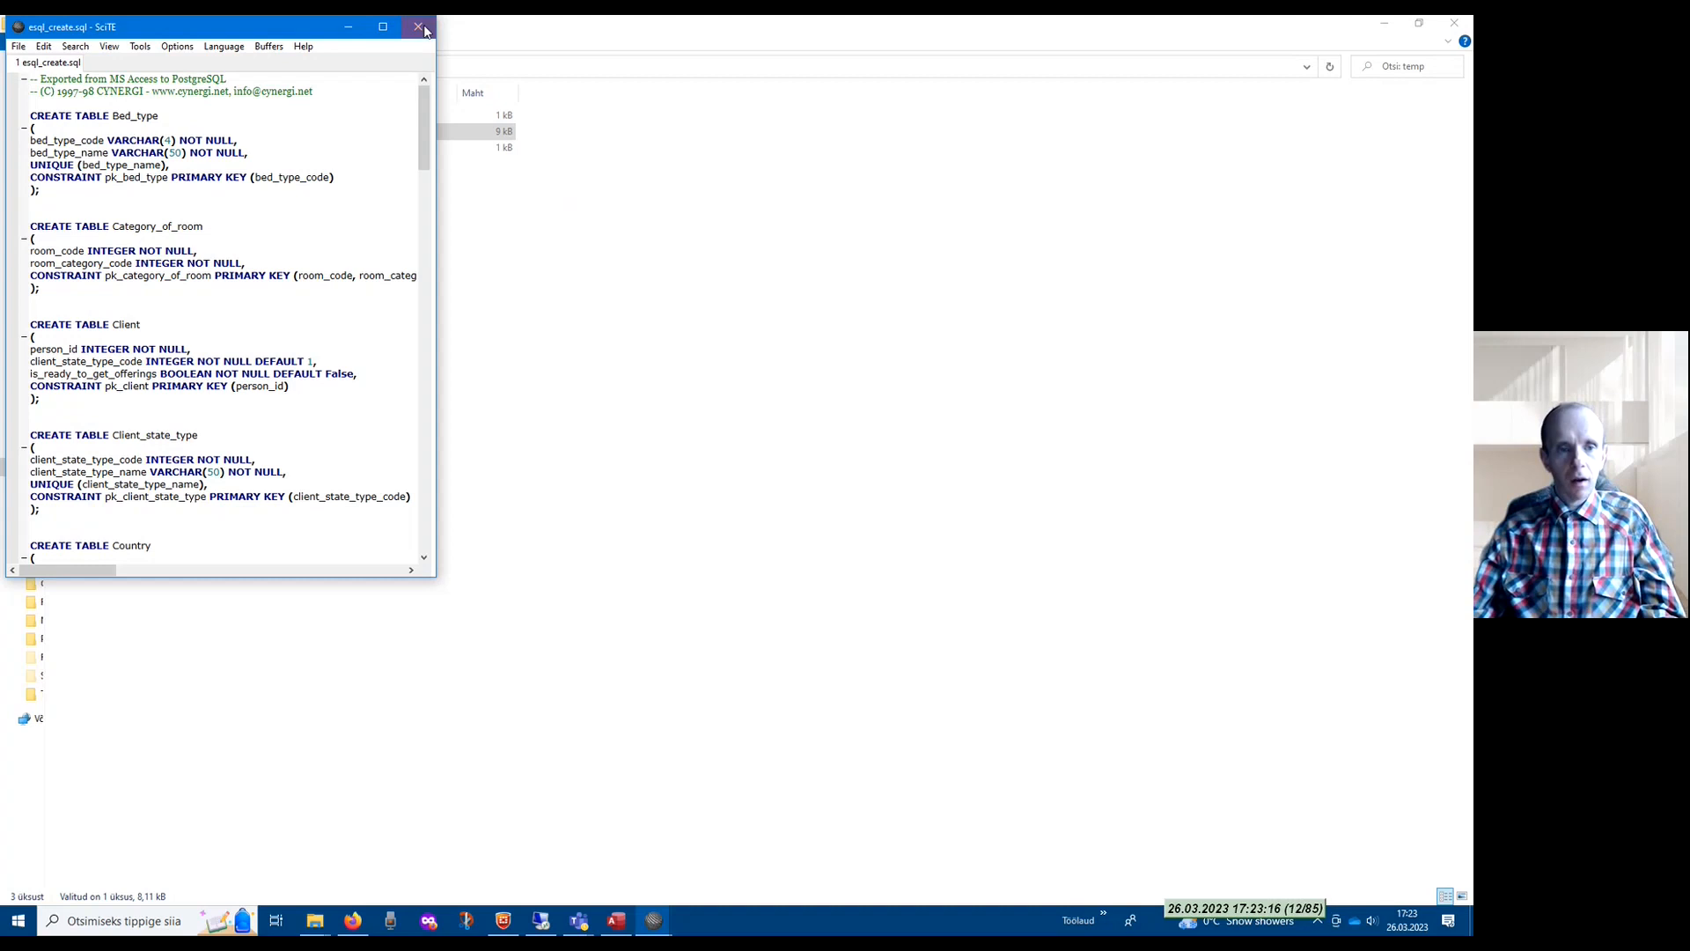
{"action": "left_click", "coordinate": [418, 26]}
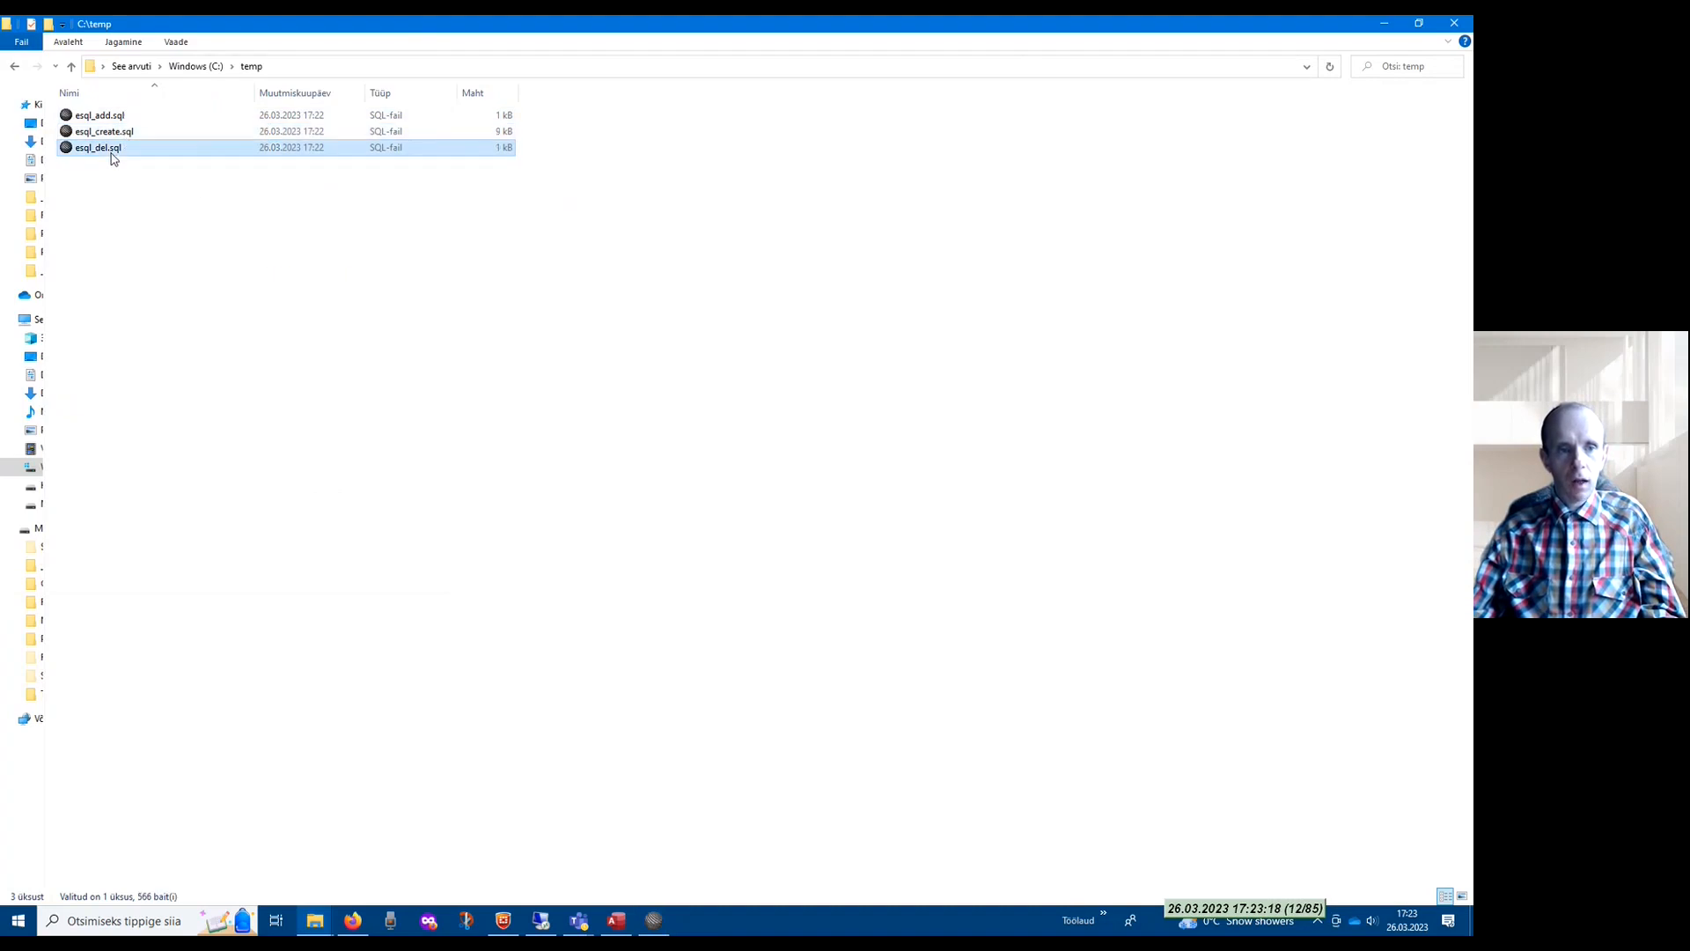
{"action": "double_click", "coordinate": [91, 147]}
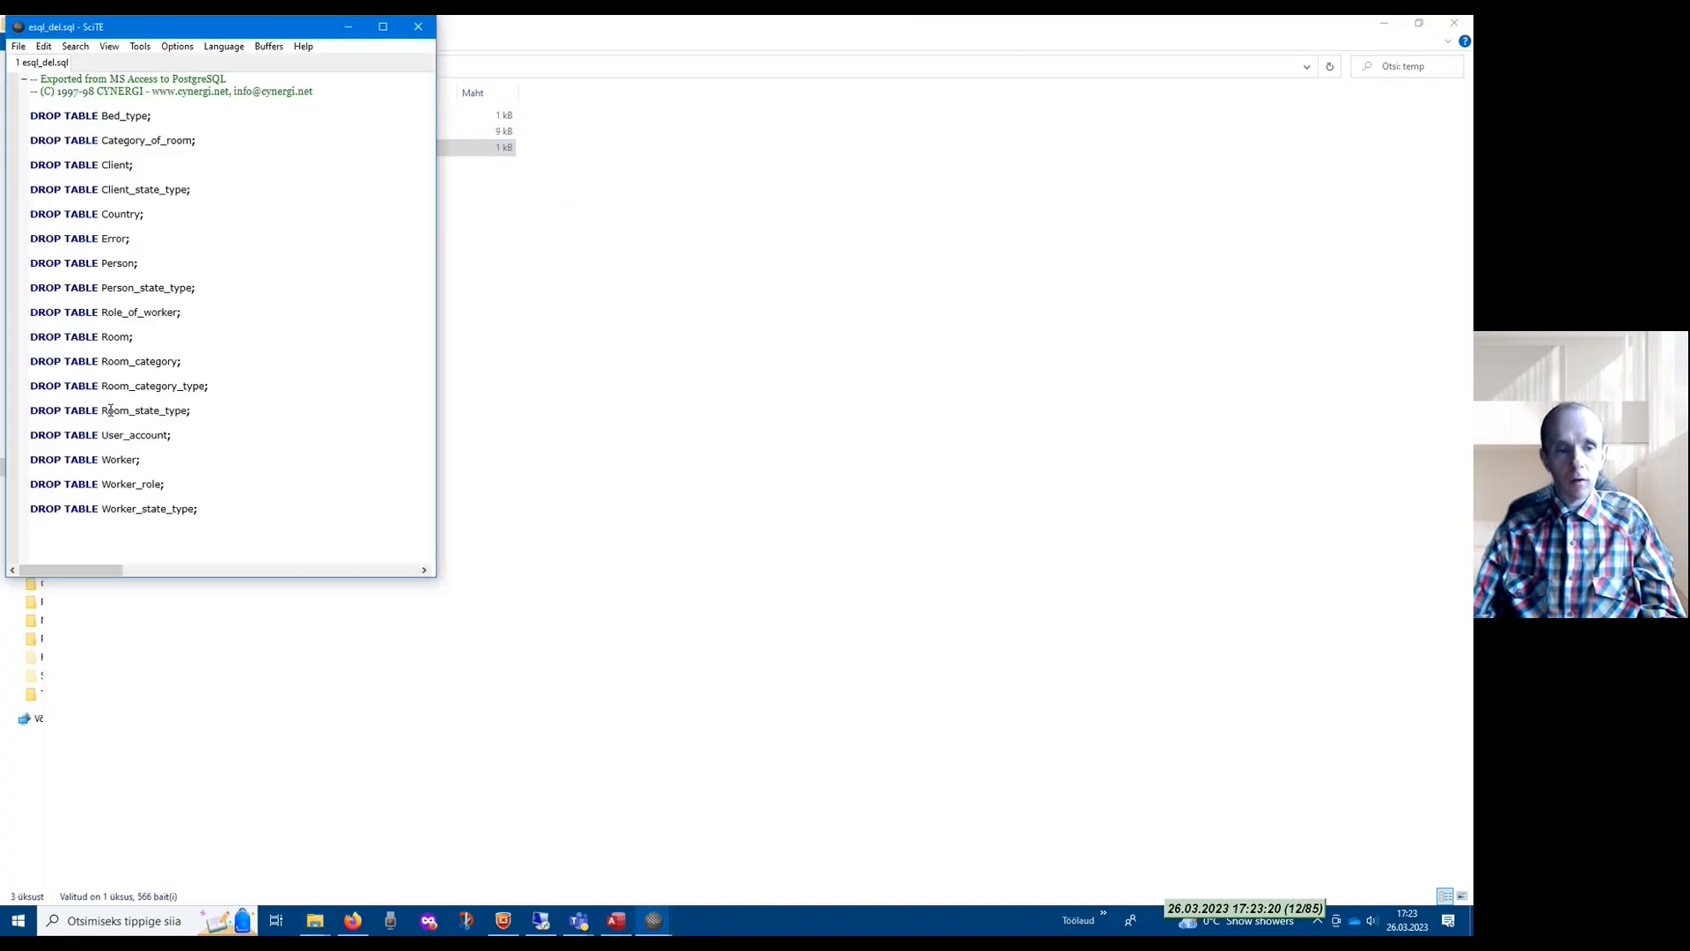